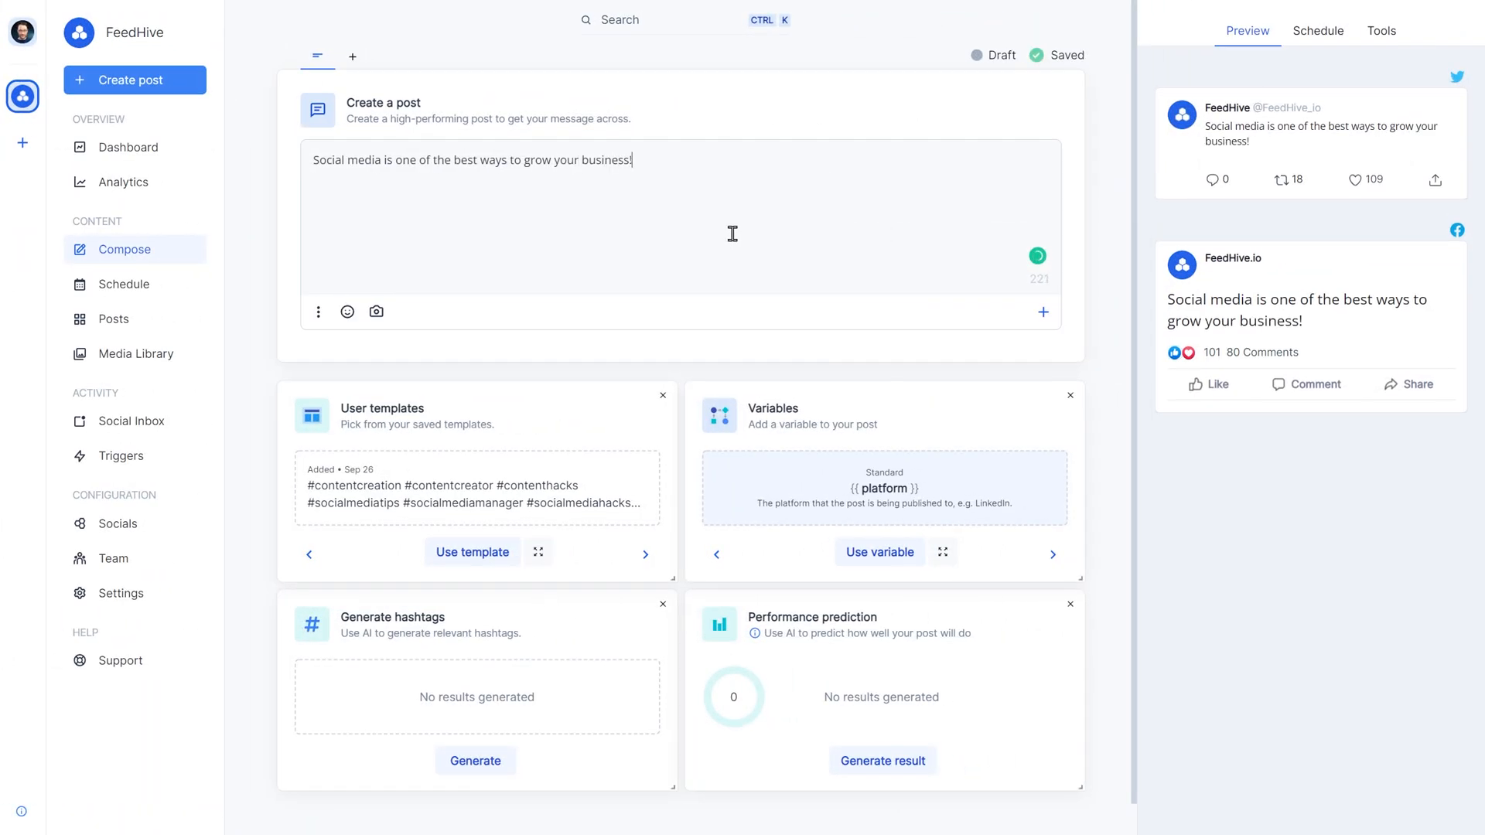
mouse_move(1043, 311)
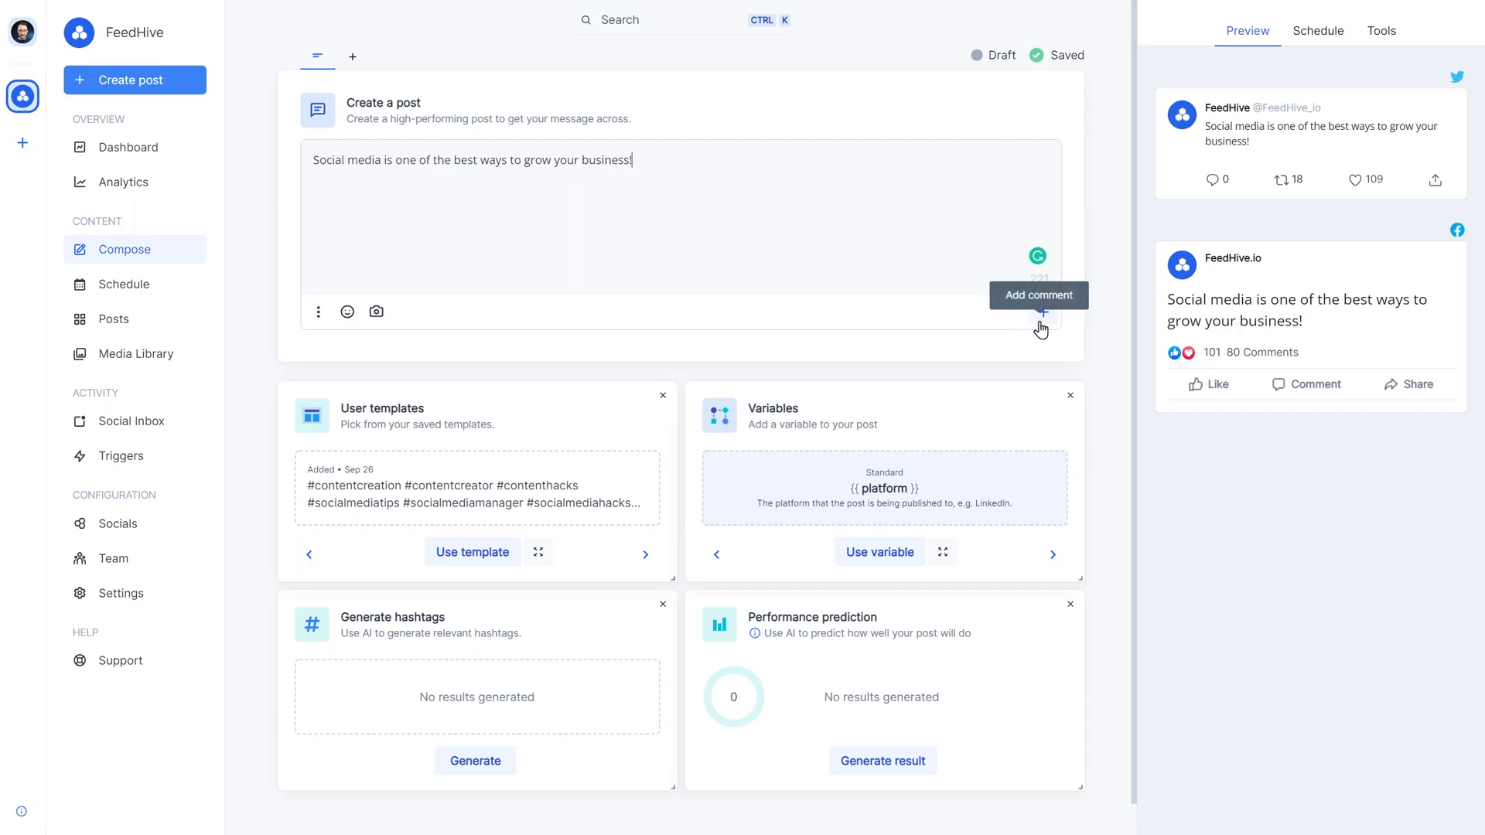
- Add a second thread tweet 'Pick up our guide today!' with the 5-hacks blog article link
click(1041, 313)
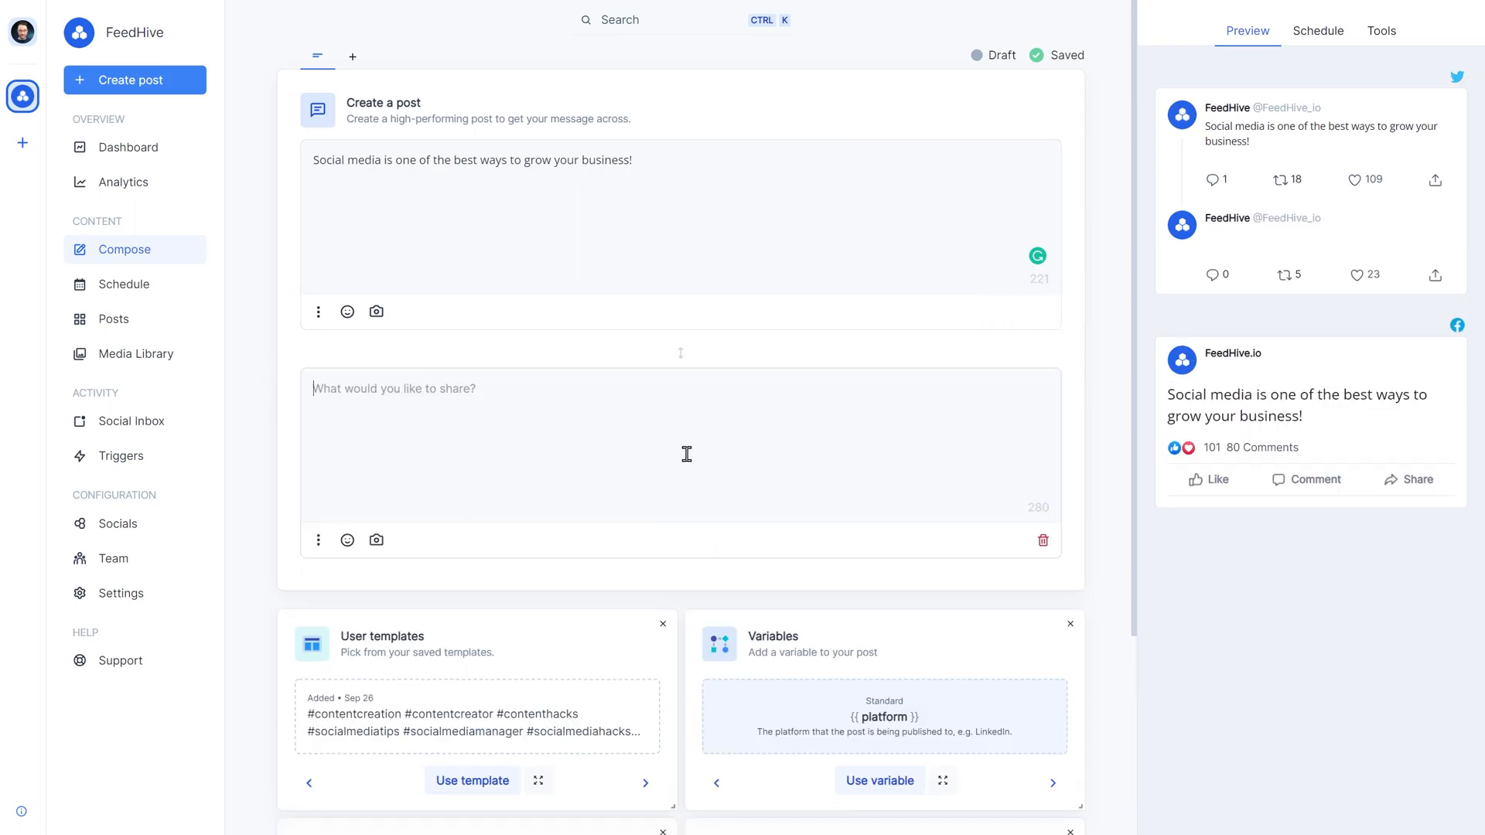
text(Pick up our guide today!)
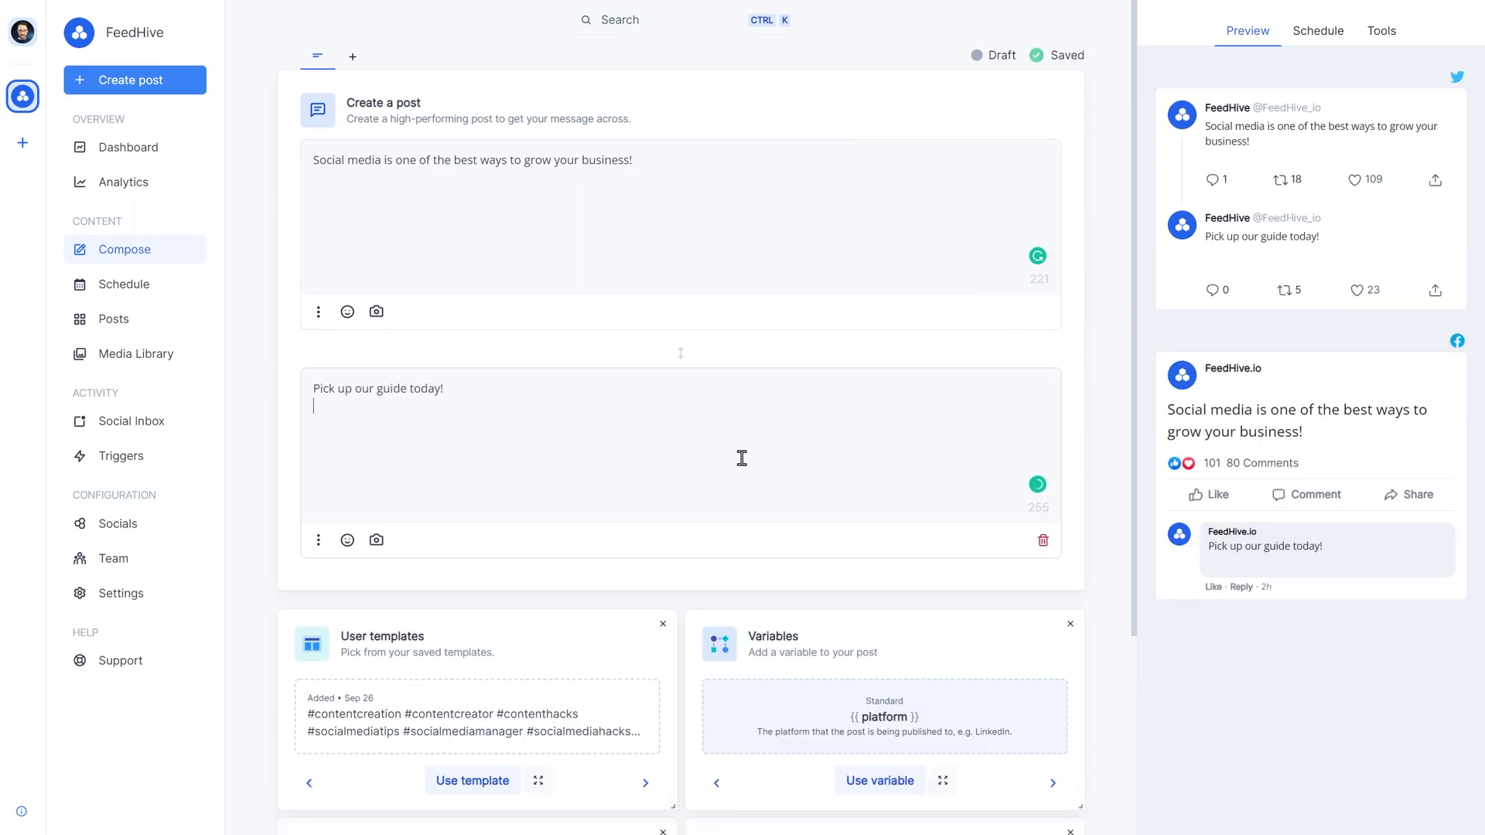
text(https://feedhive.io/blog/5-hacks-to-high-performing-content)
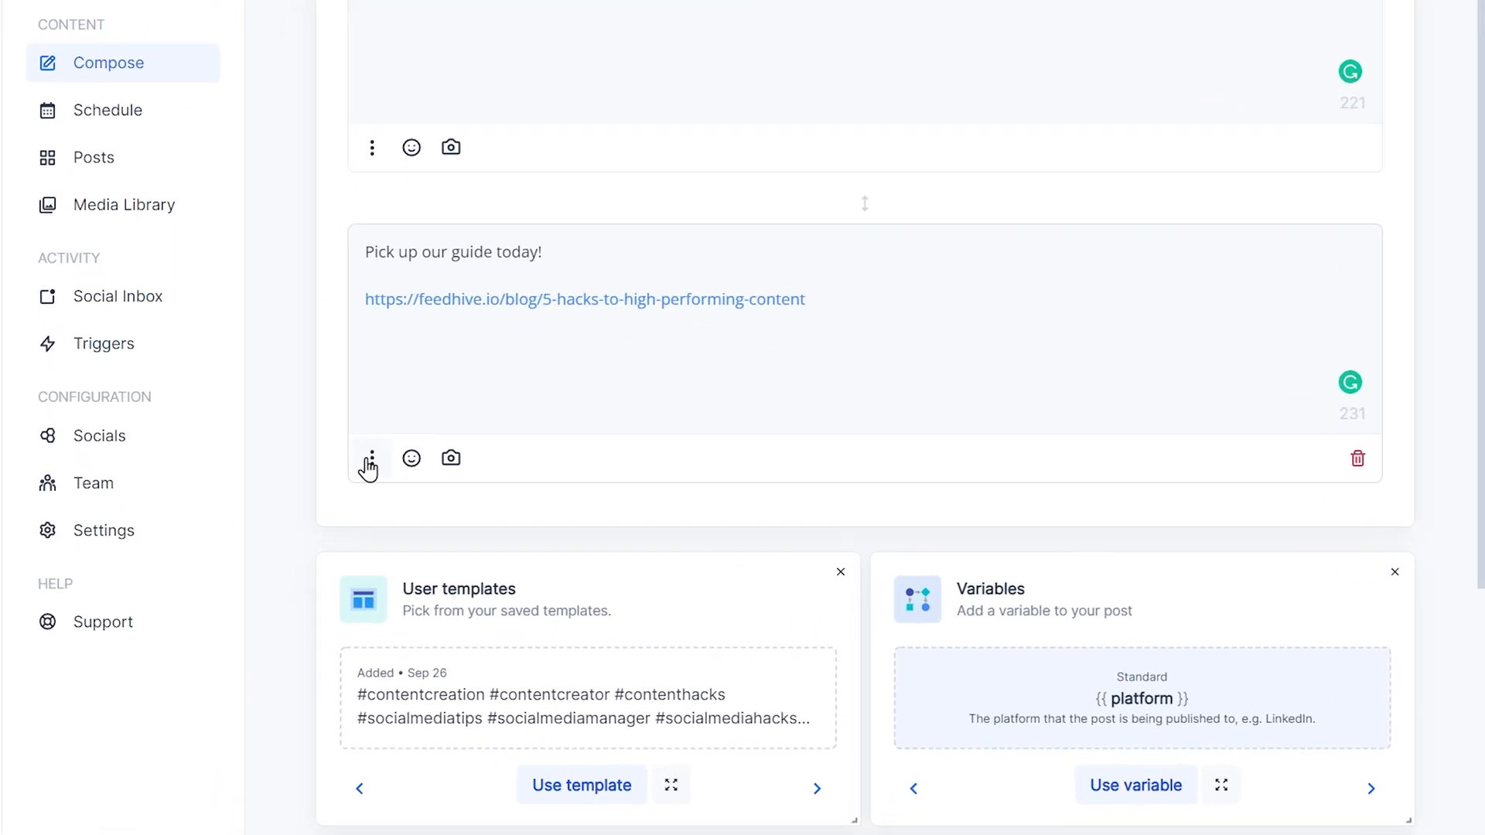
- Give the second tweet a Delay post condition of 15 minutes
click(369, 459)
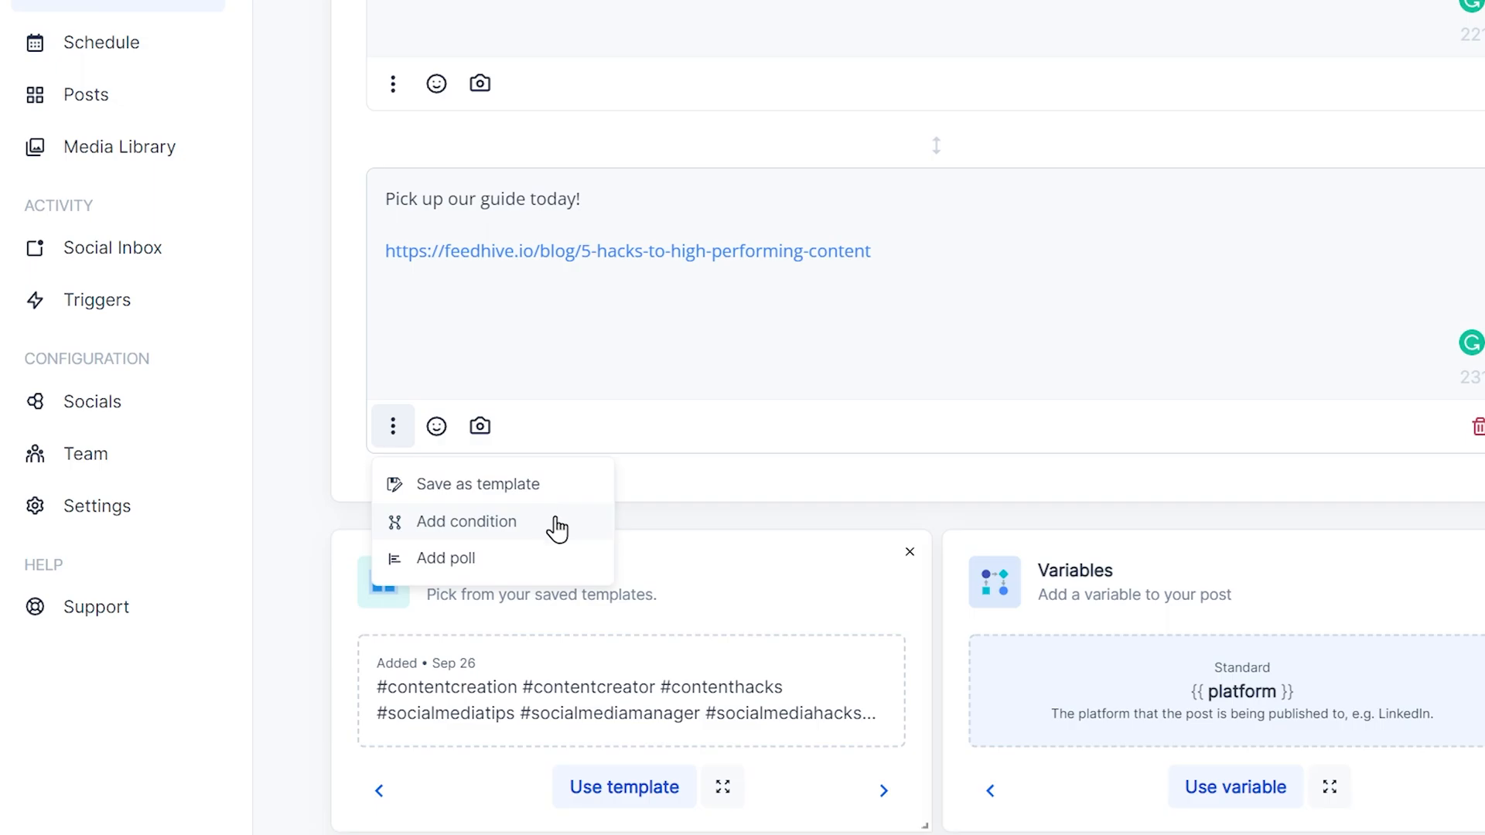
click(466, 521)
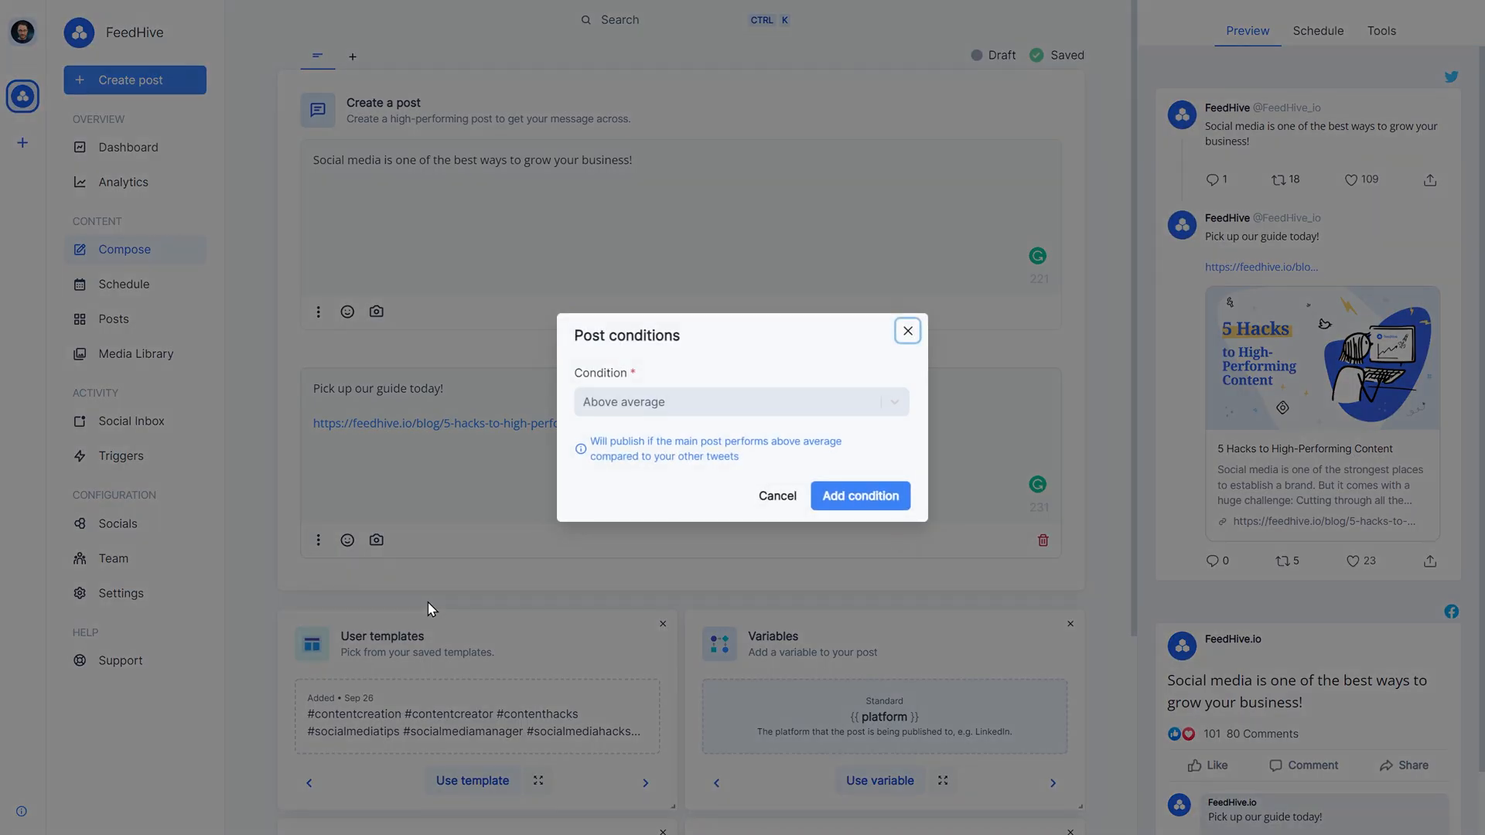
click(739, 402)
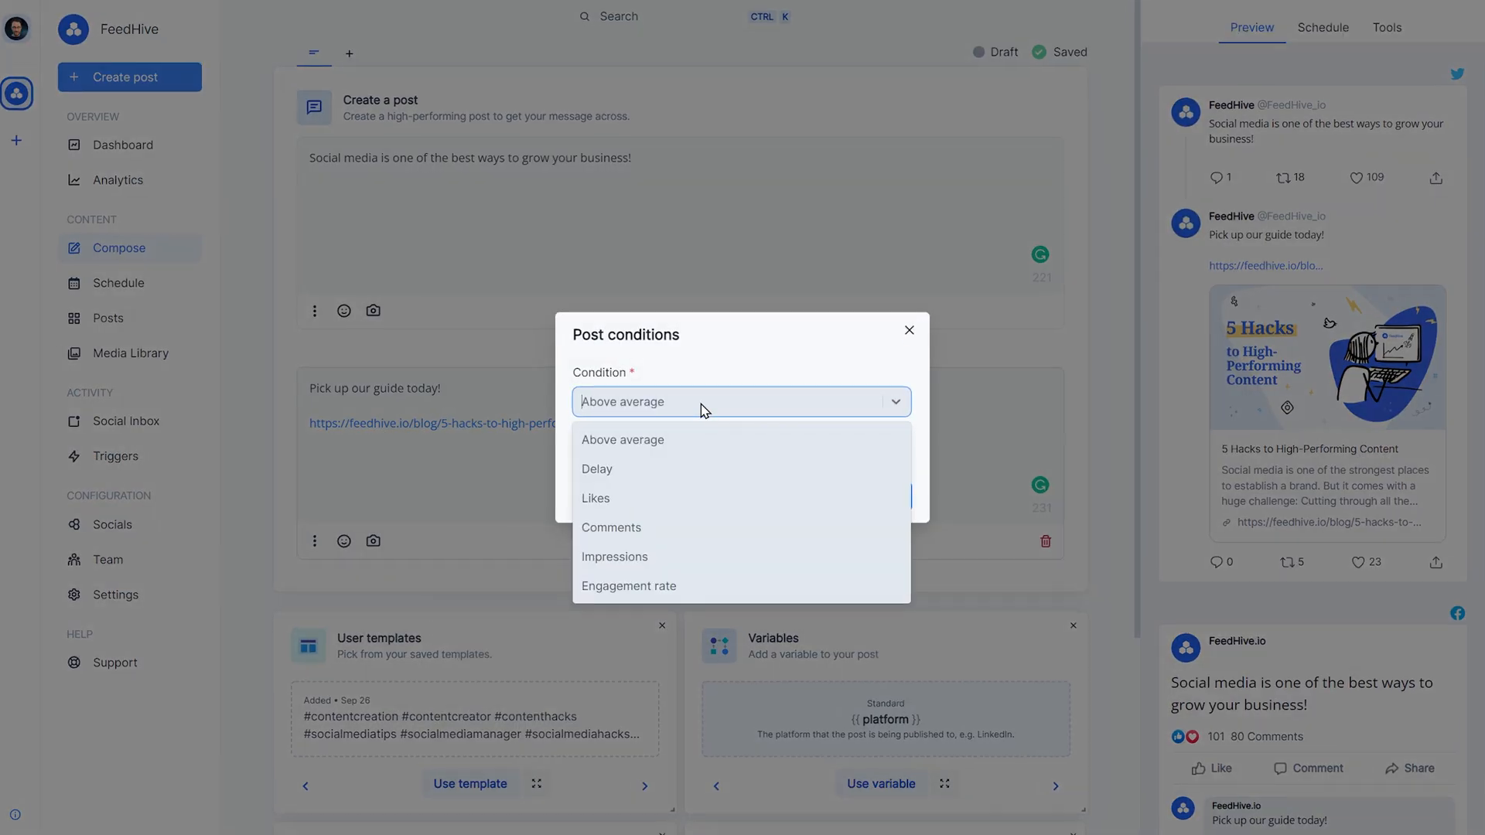
click(598, 468)
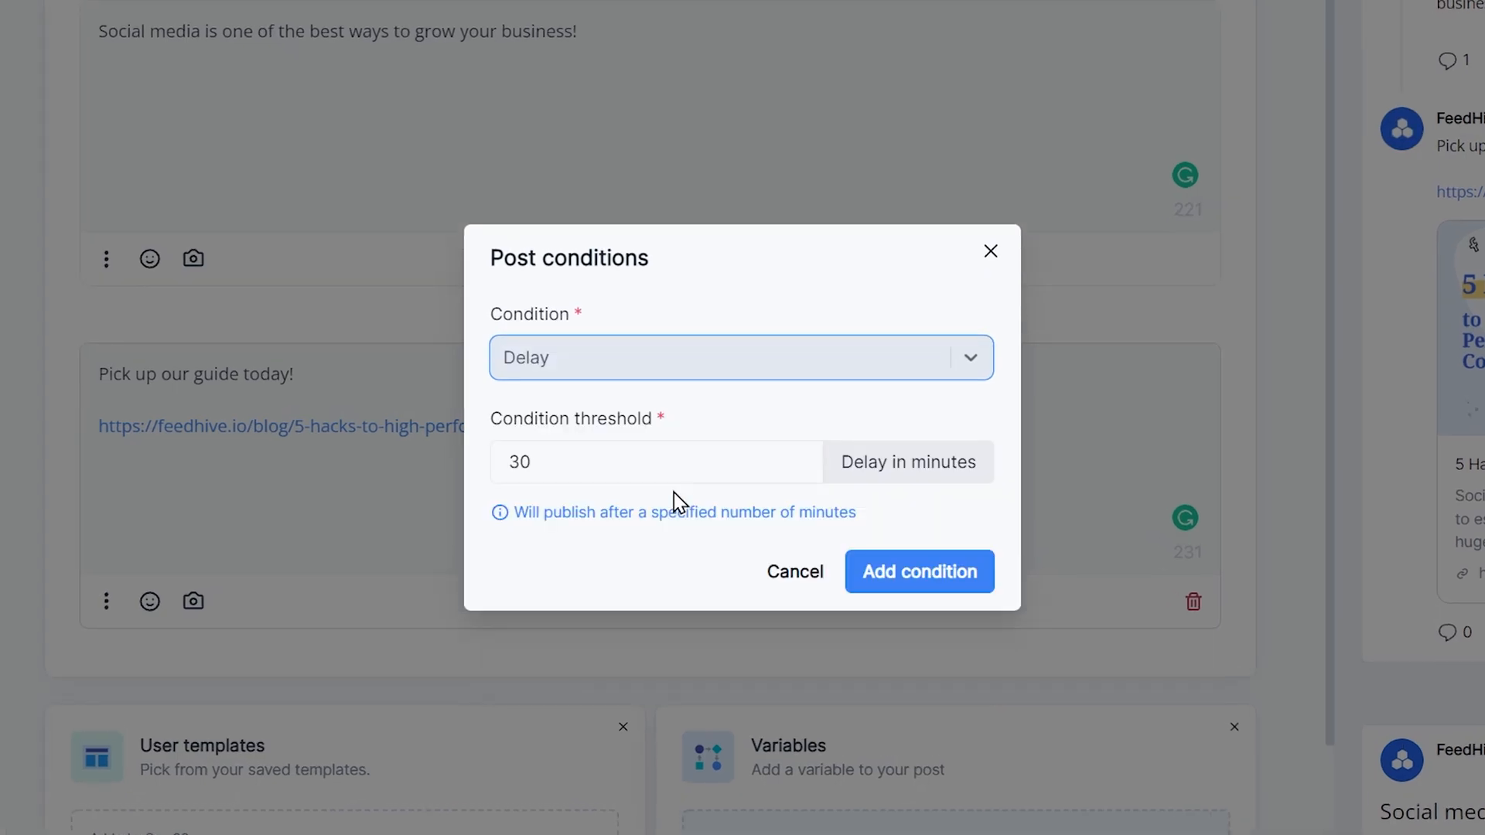
mouse_move(605, 467)
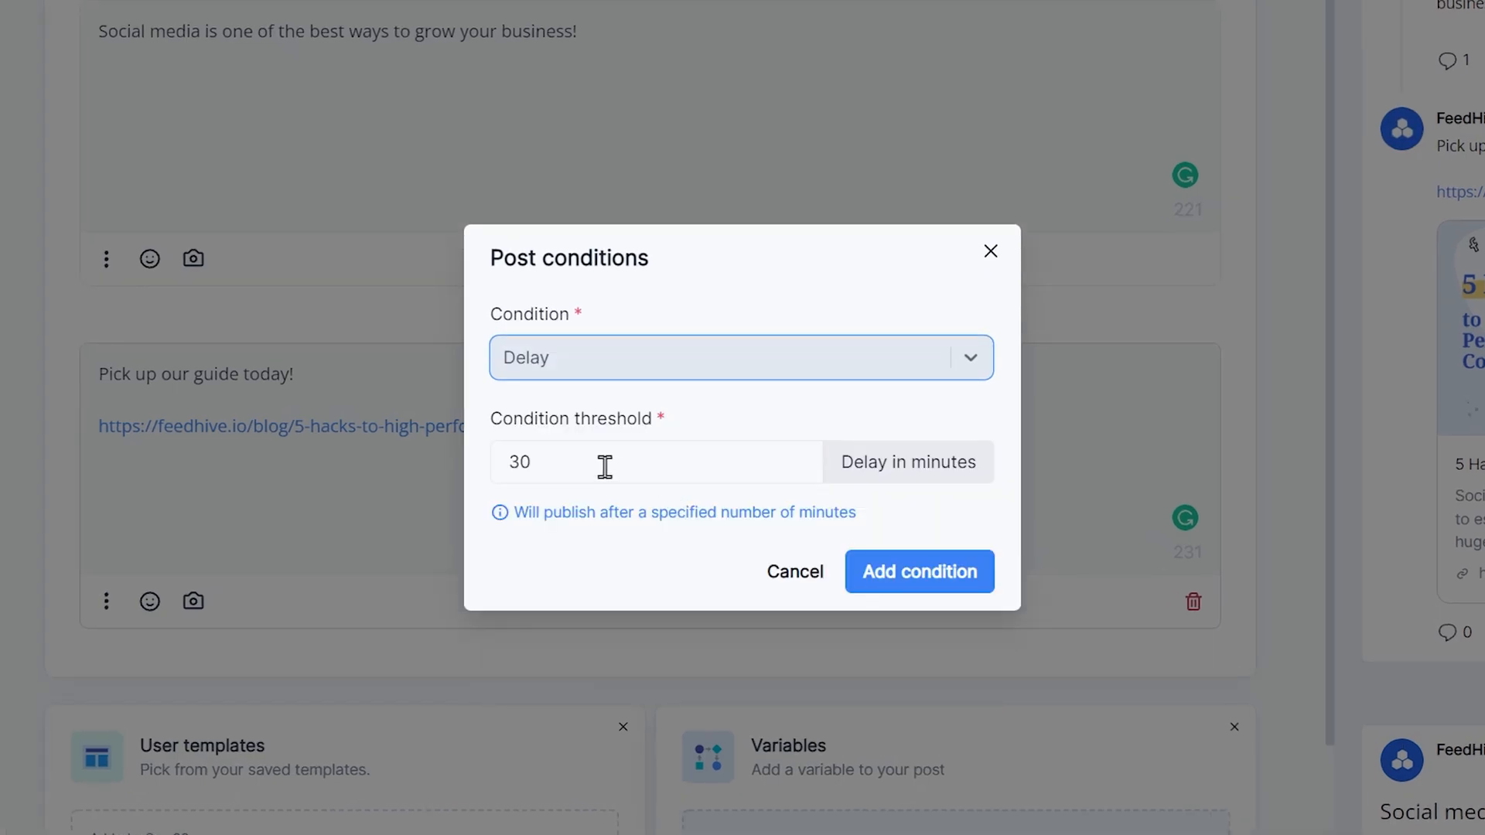
text(15)
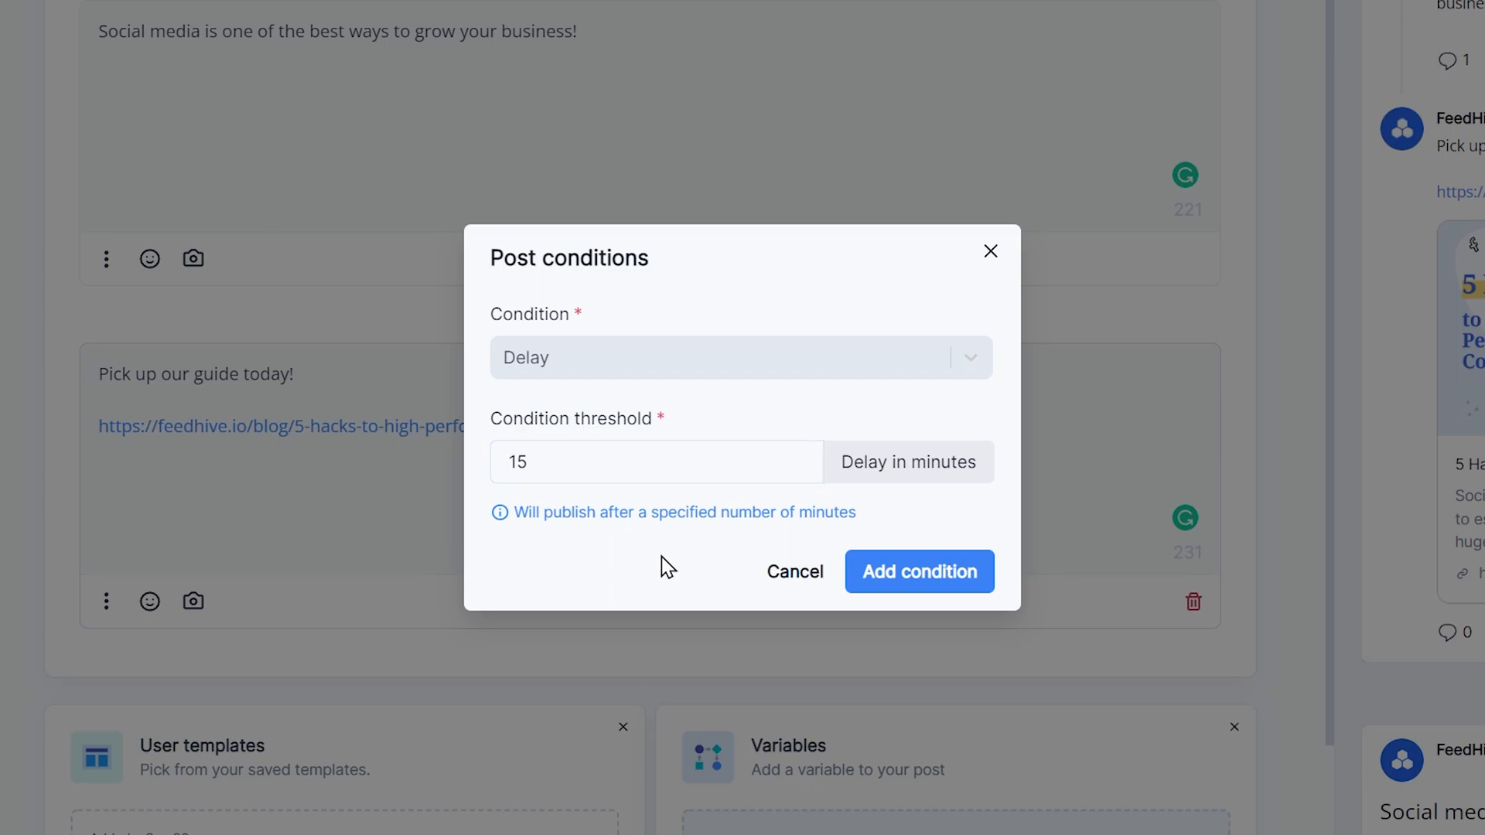
mouse_move(644, 381)
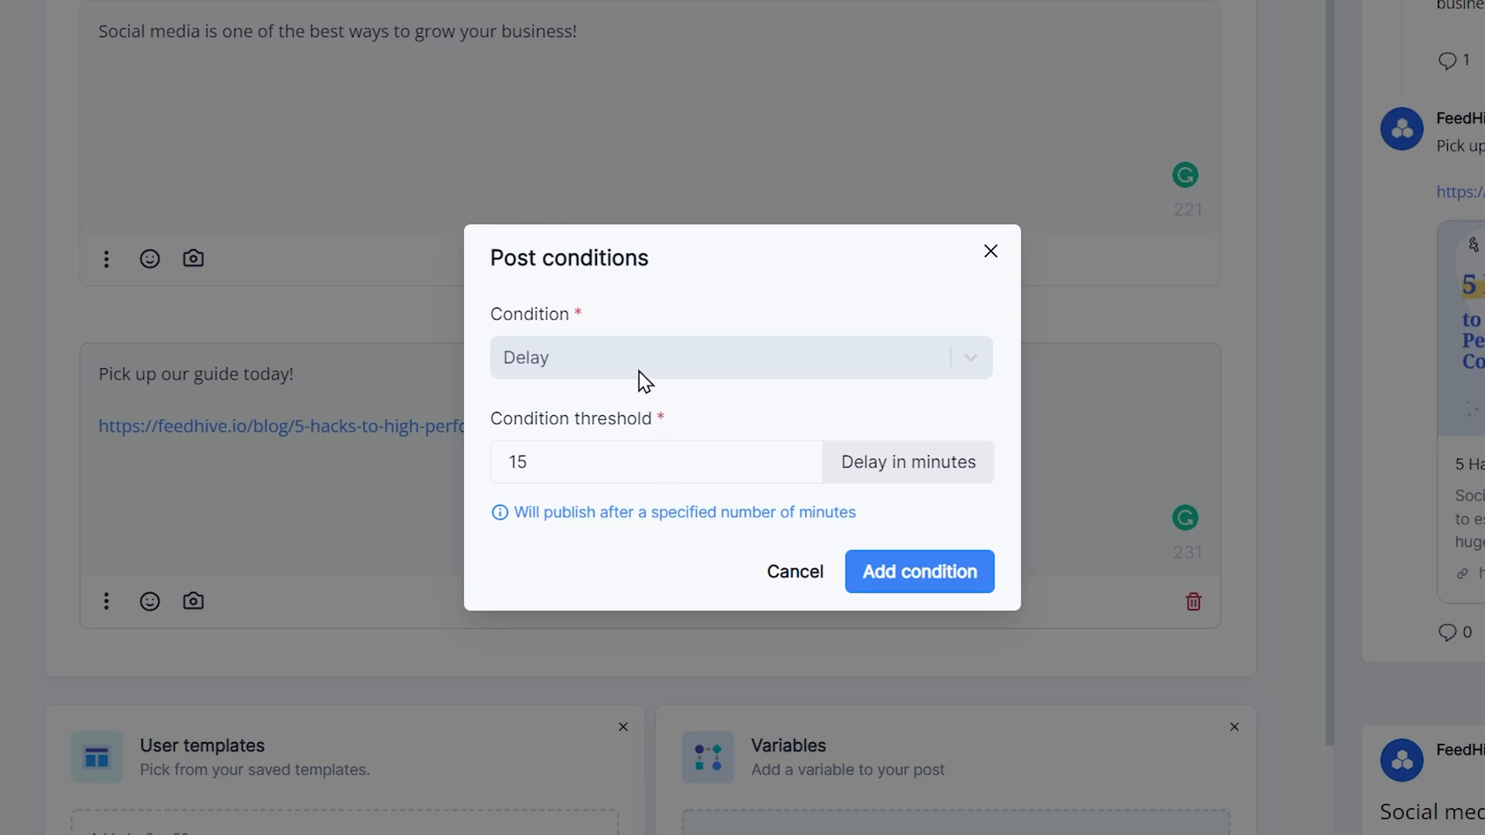
- Switch the second tweet's condition to Likes with a threshold of 75
click(741, 358)
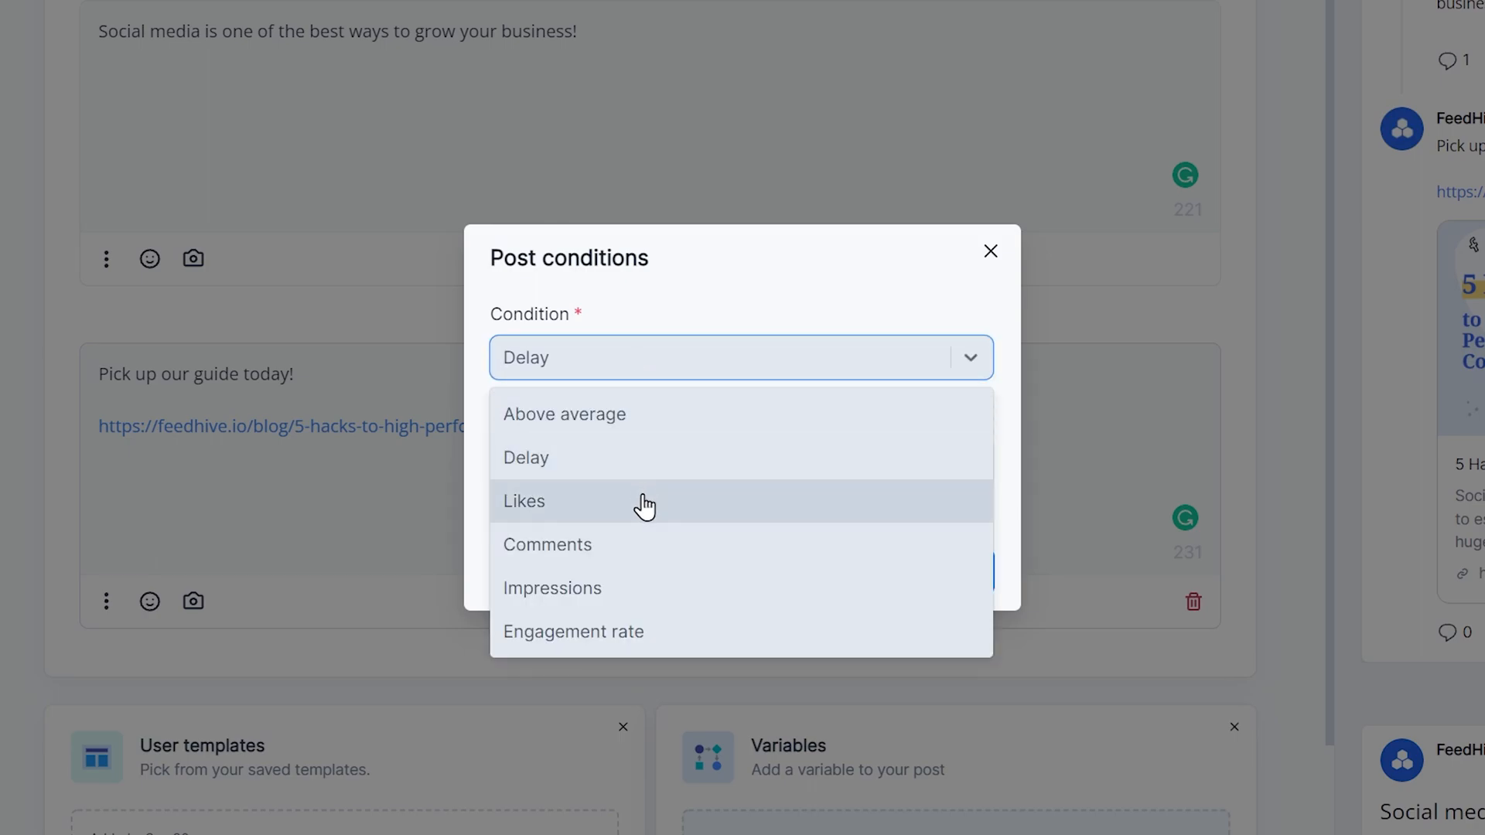
click(525, 501)
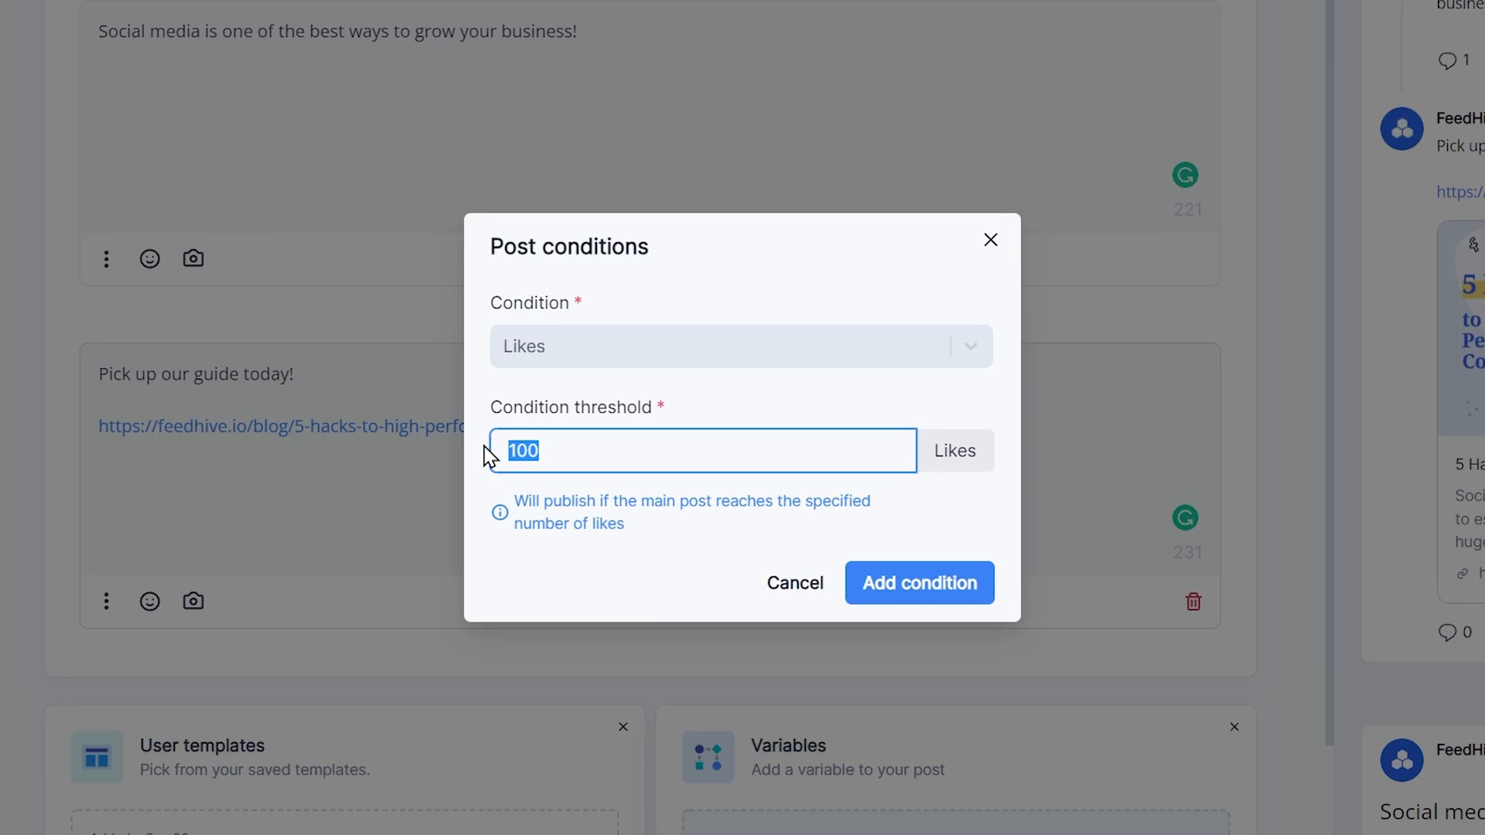
text(75)
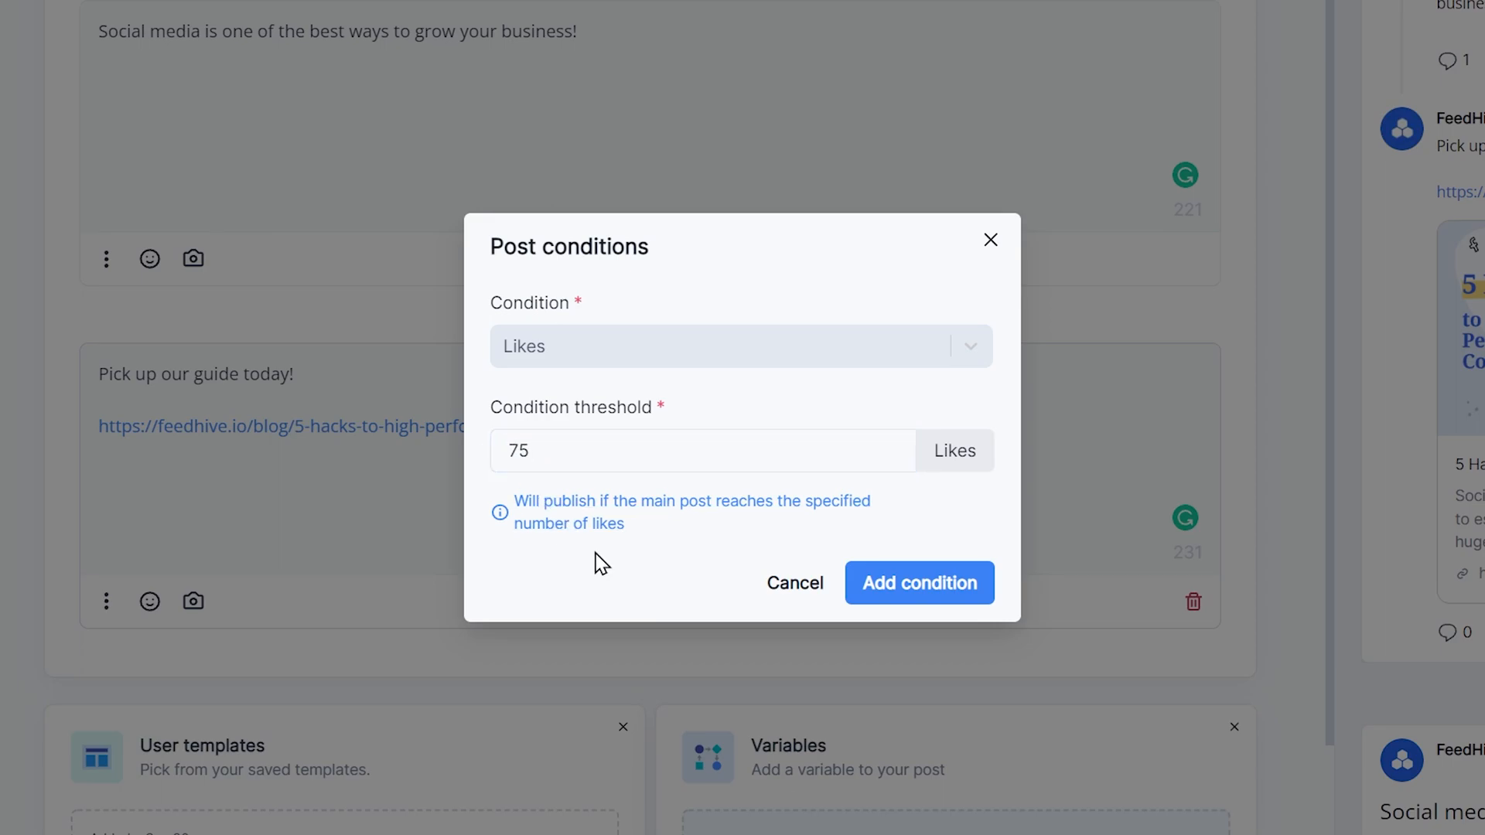
mouse_move(653, 593)
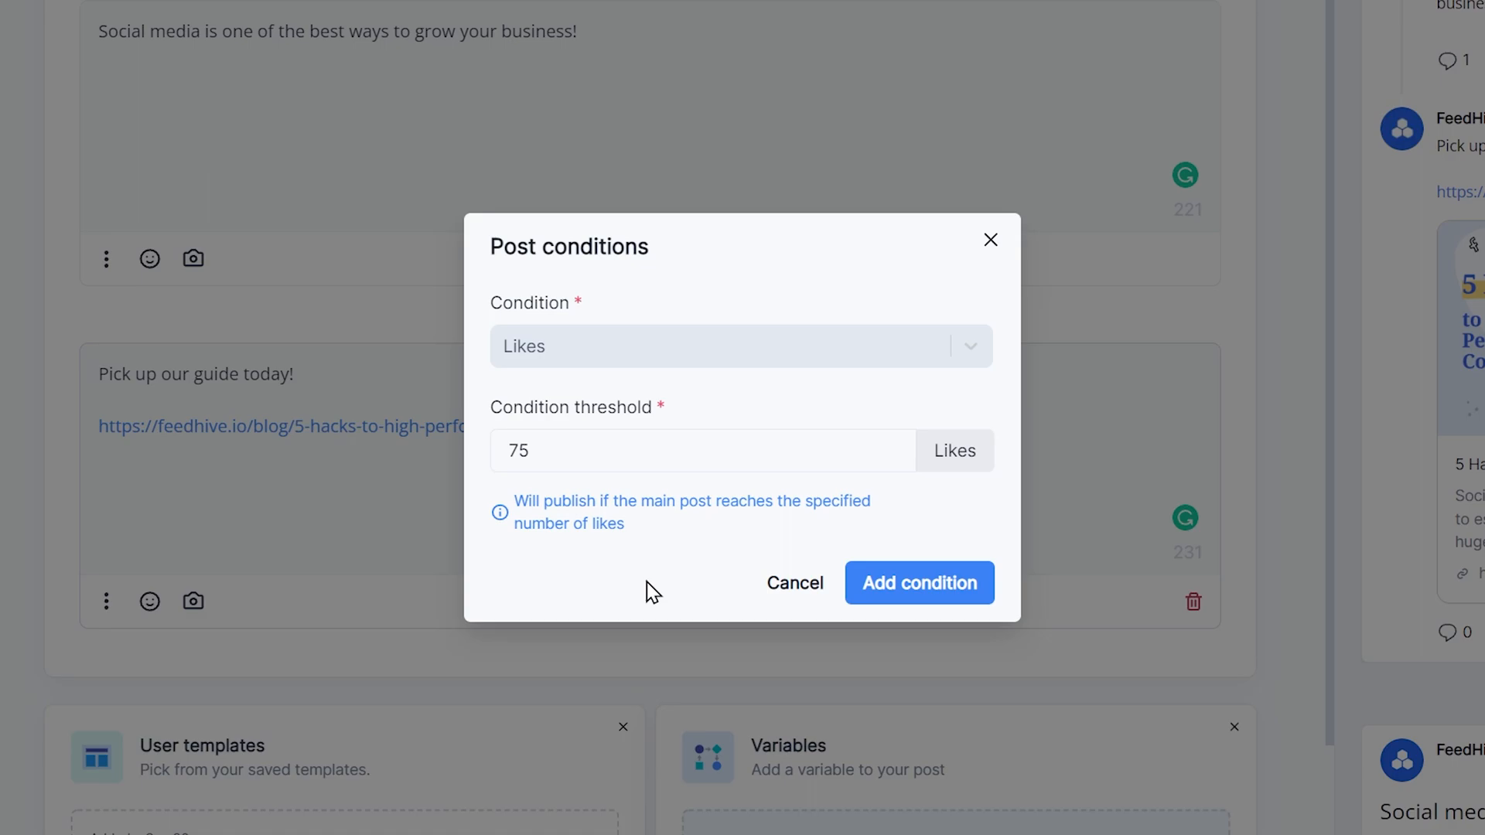
- Change the condition to Impressions with a threshold of 15000
click(741, 345)
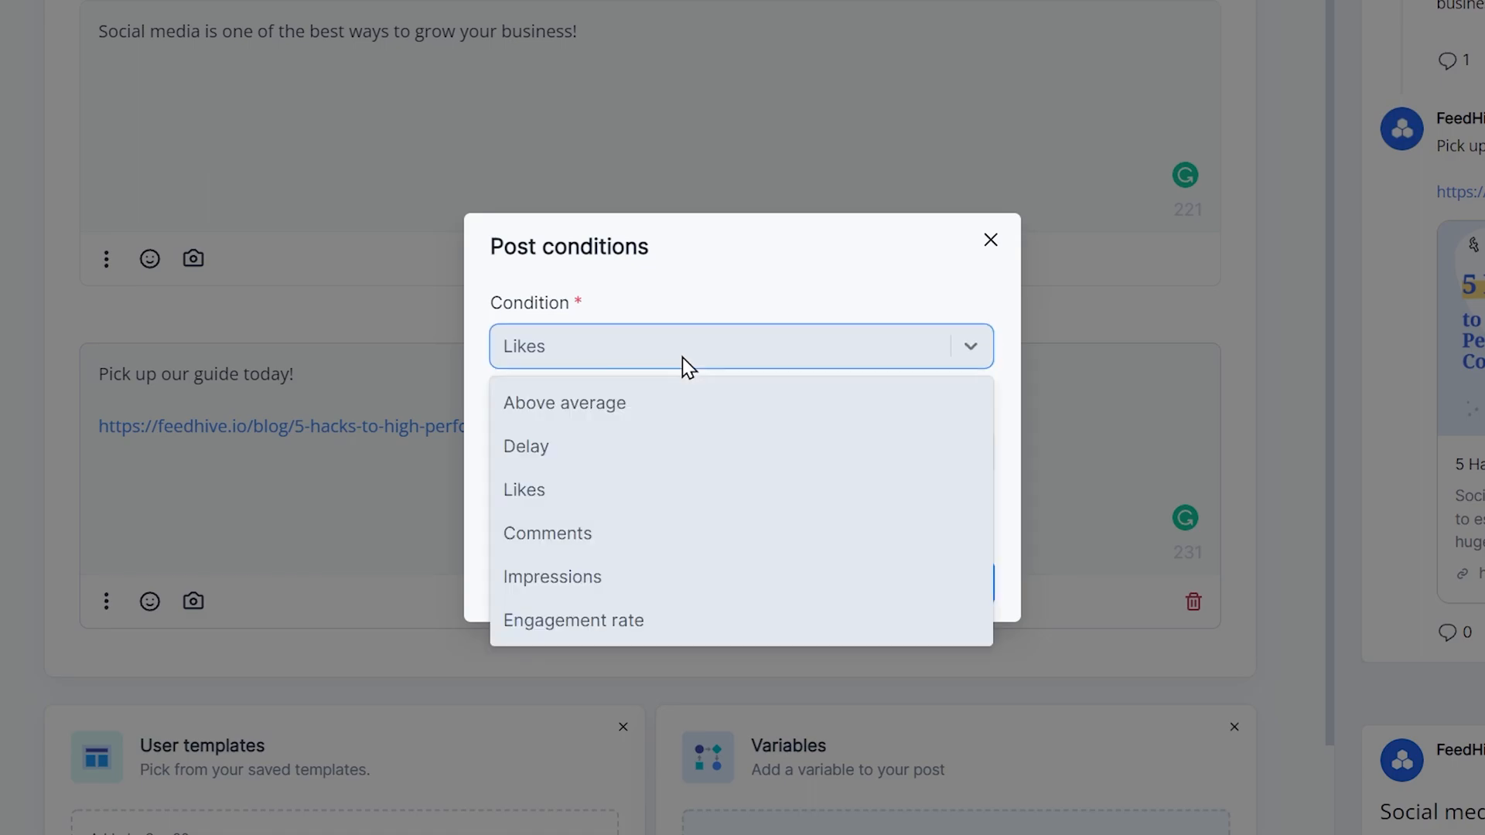
mouse_move(690, 537)
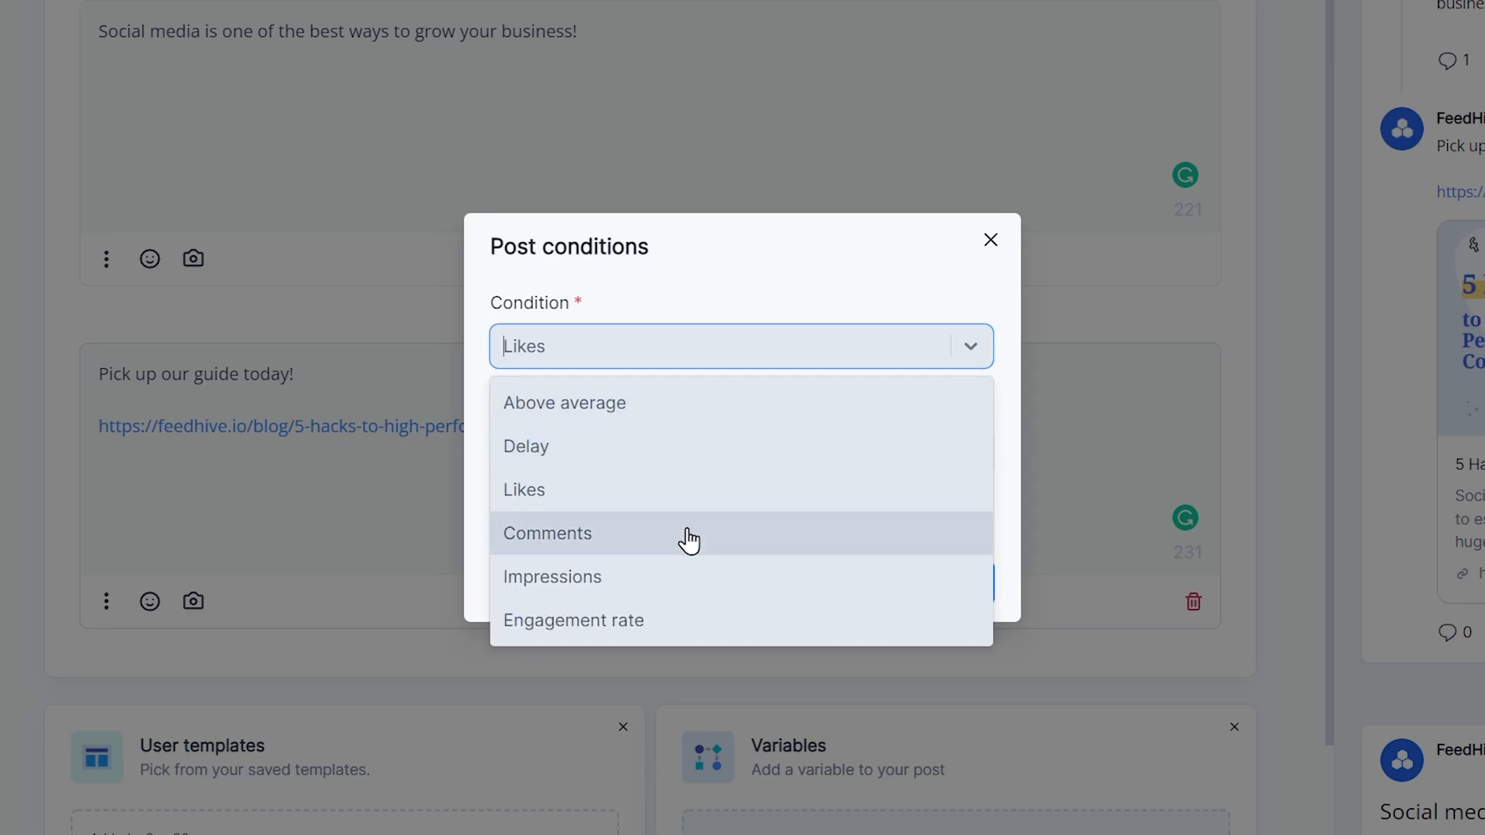
click(552, 577)
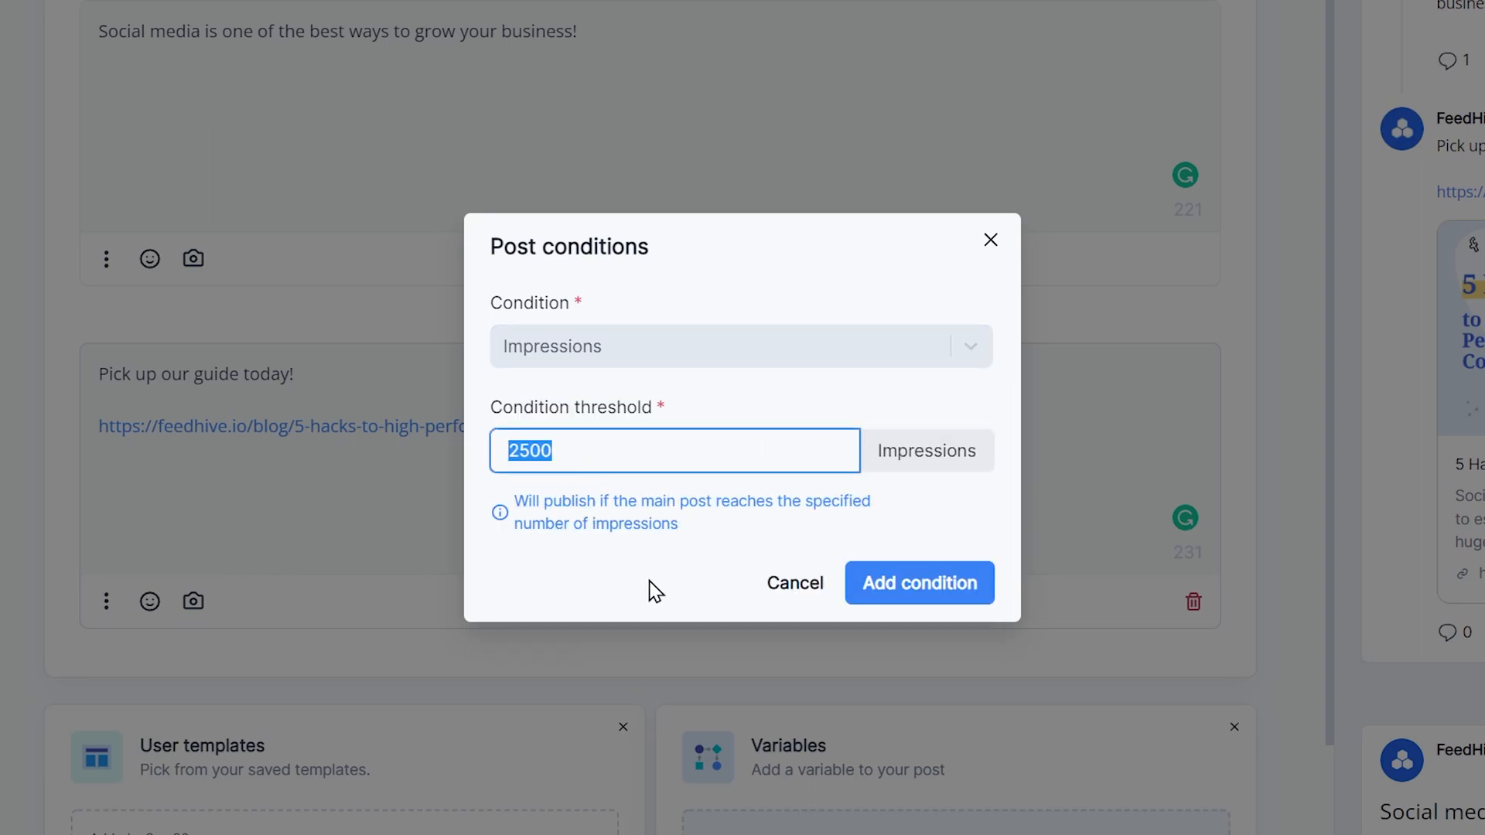
text(15000)
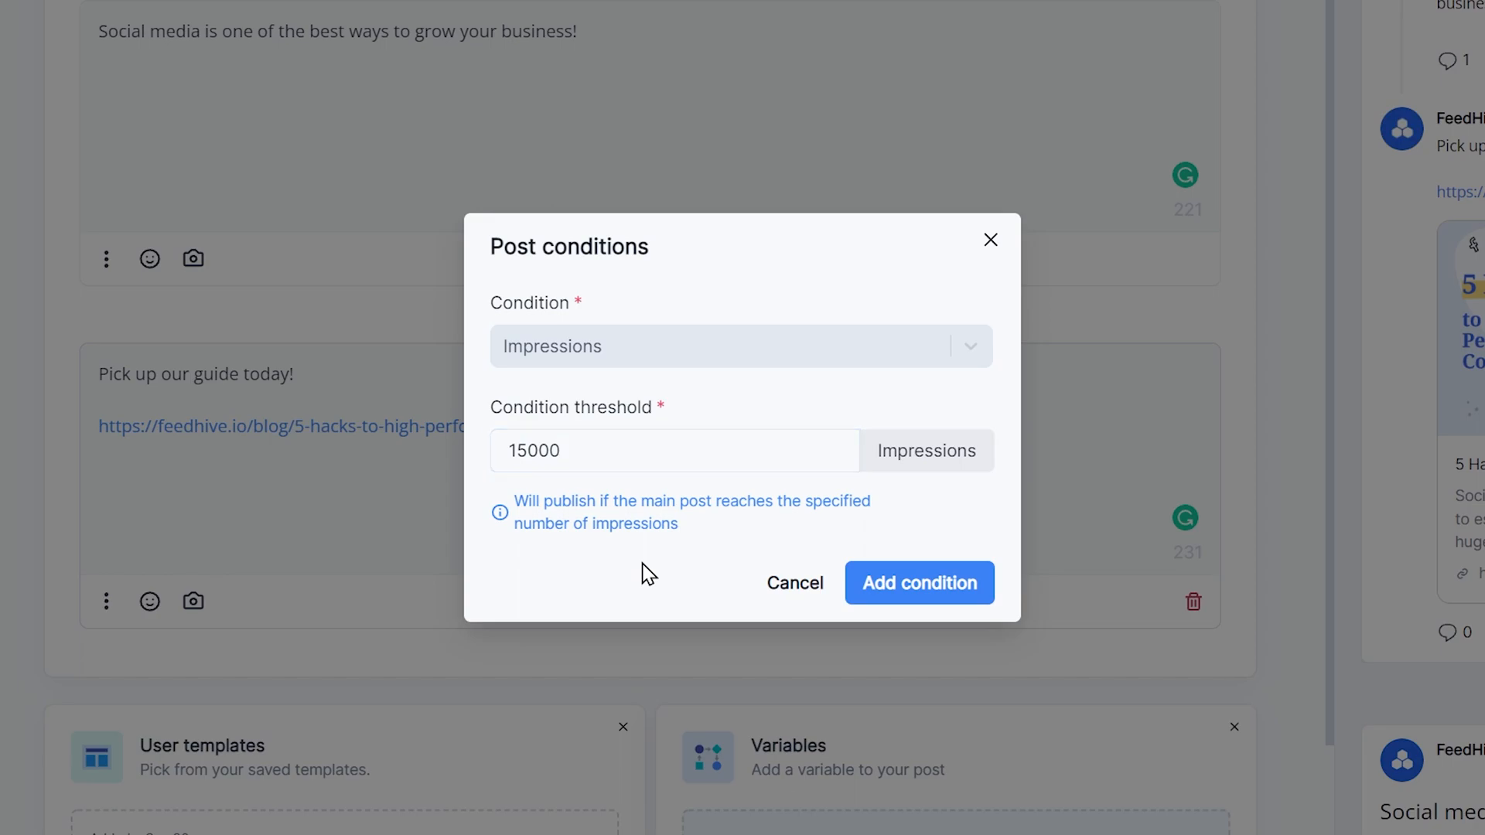
click(741, 345)
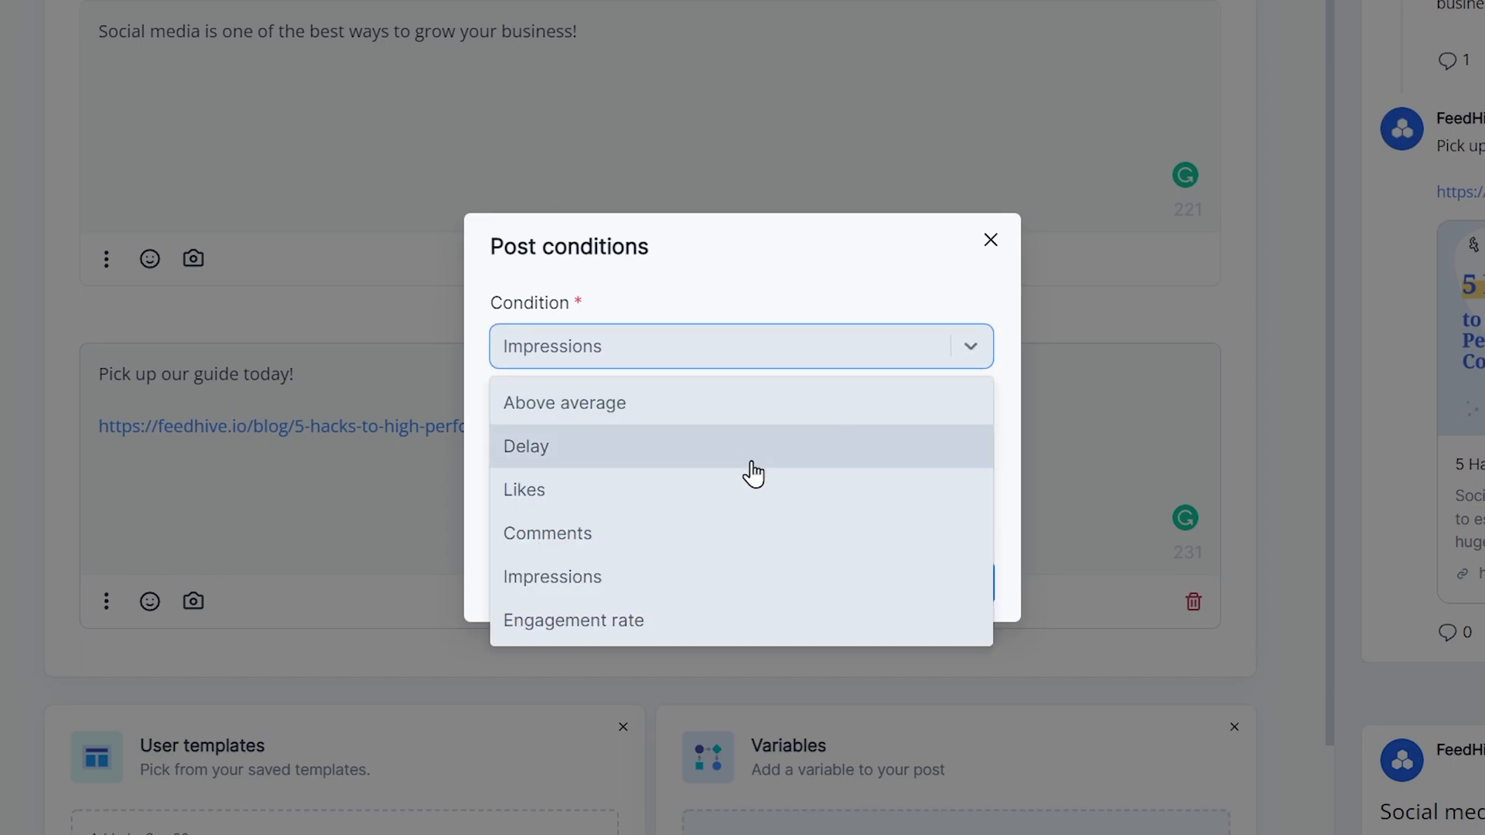
- Make the condition a 3.5% Engagement rate held after a 45-minute delay
click(573, 620)
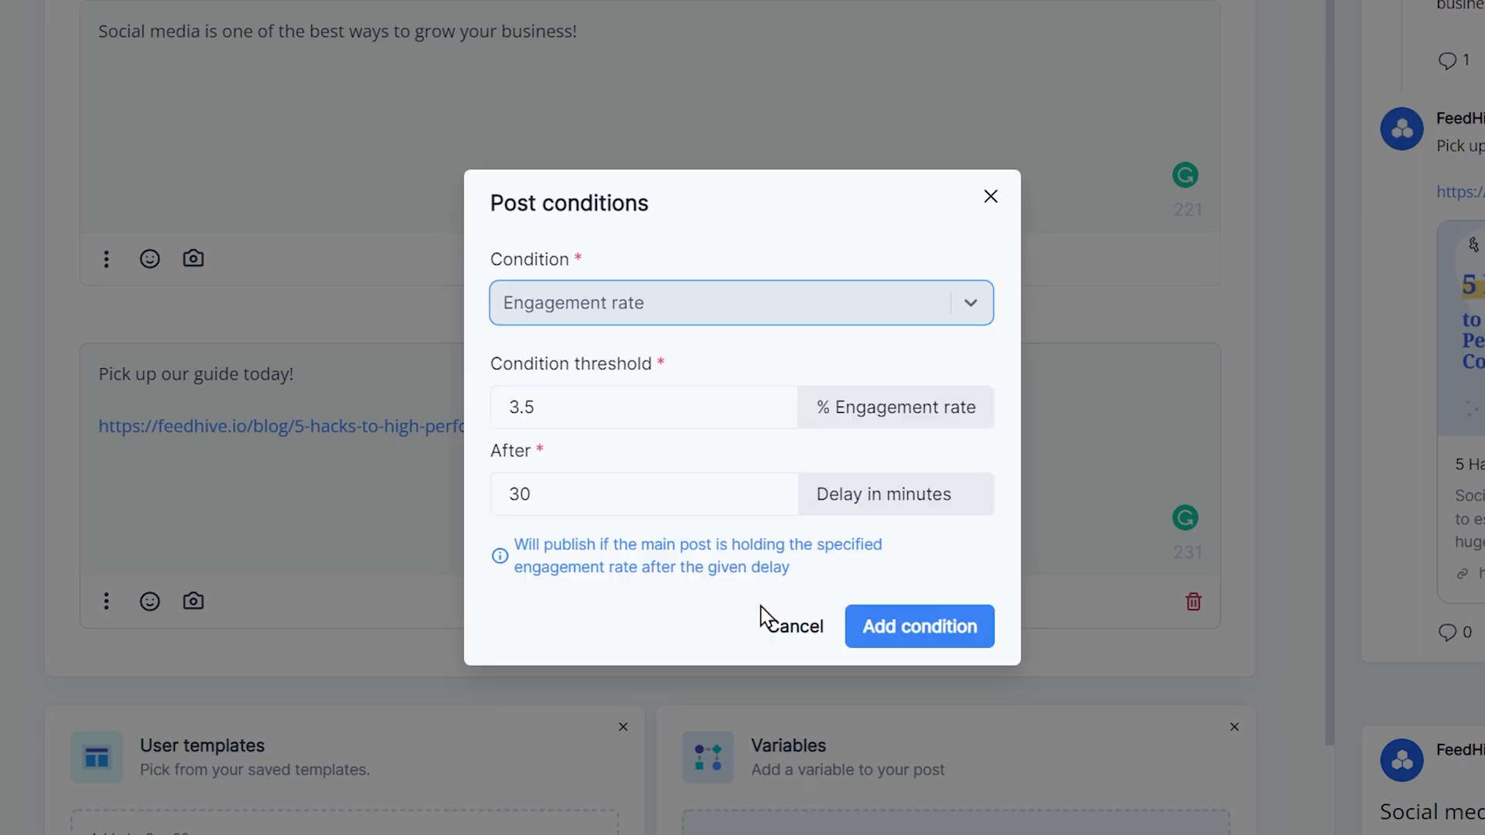
click(644, 493)
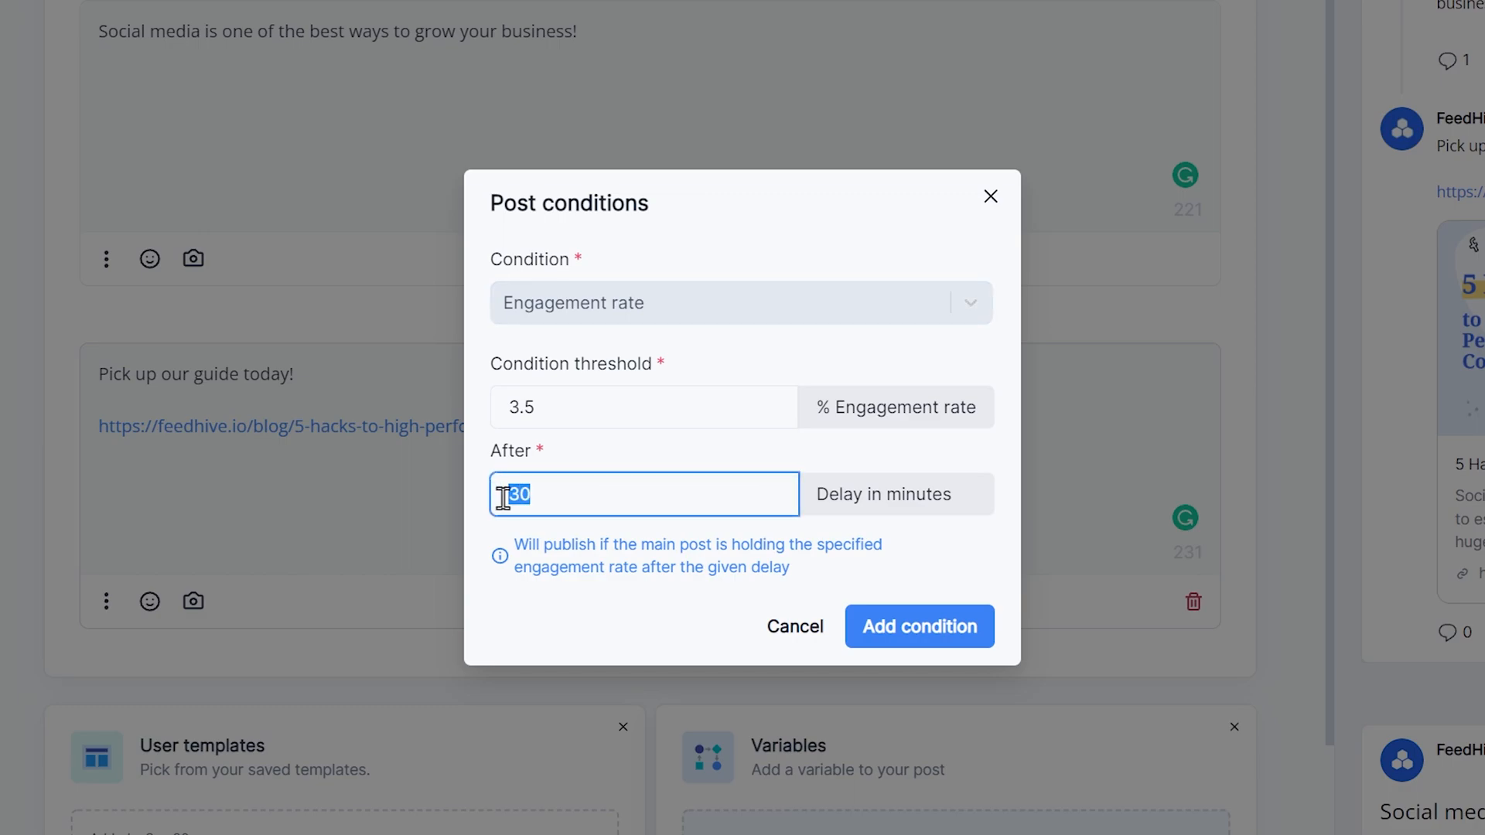
text(45)
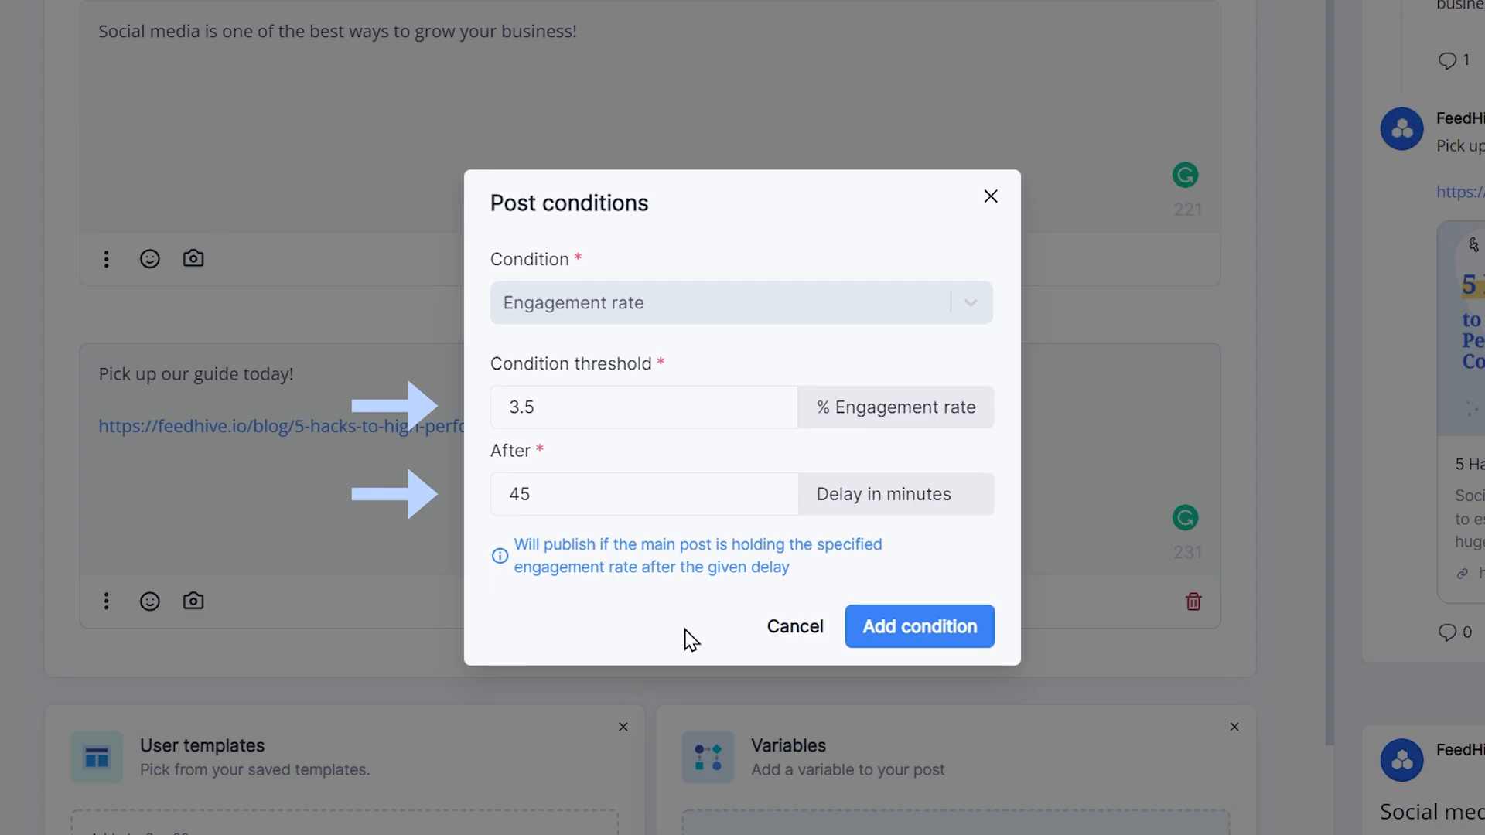
click(741, 301)
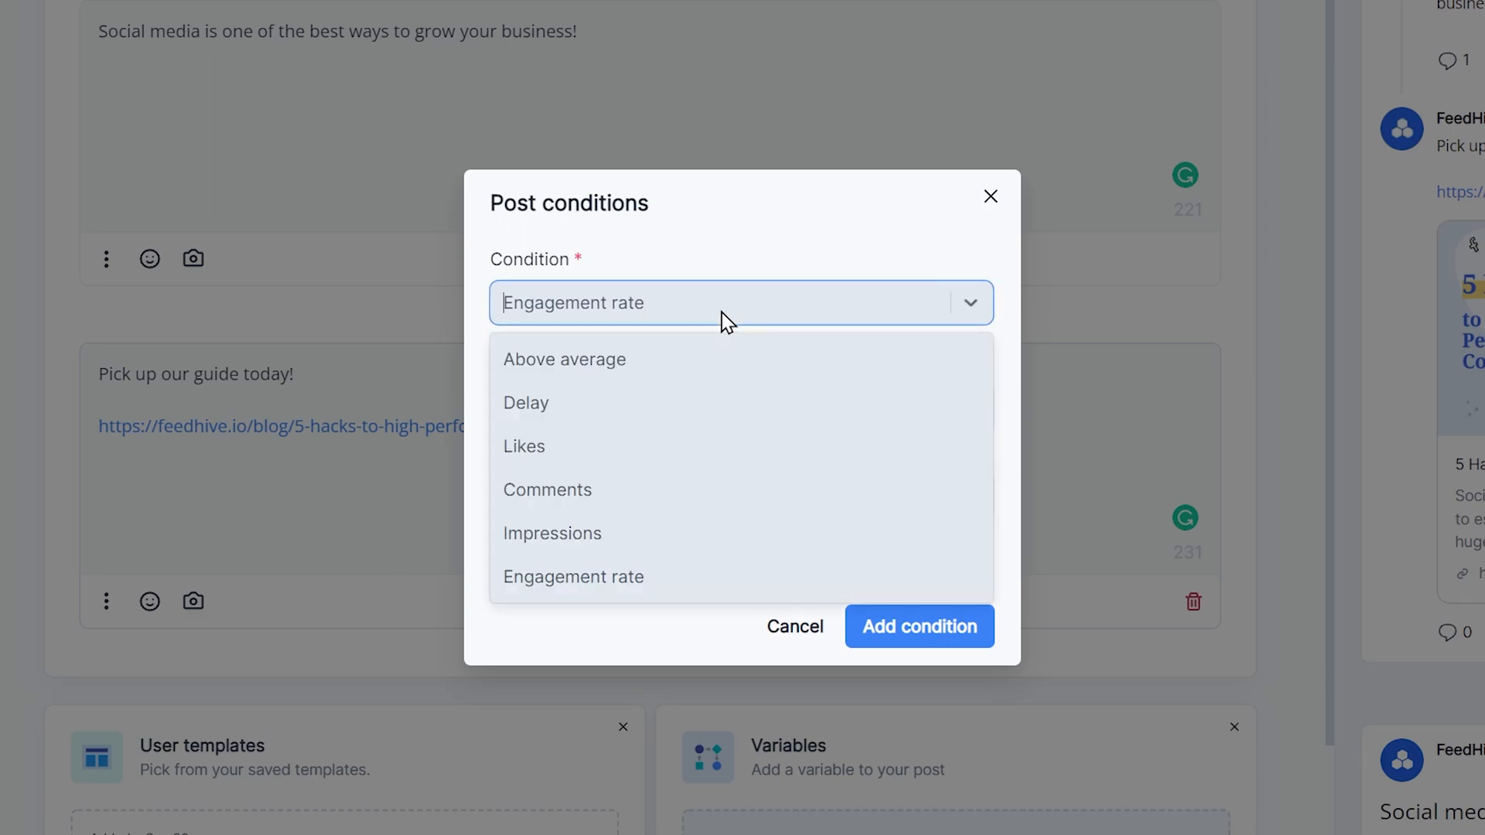
click(563, 358)
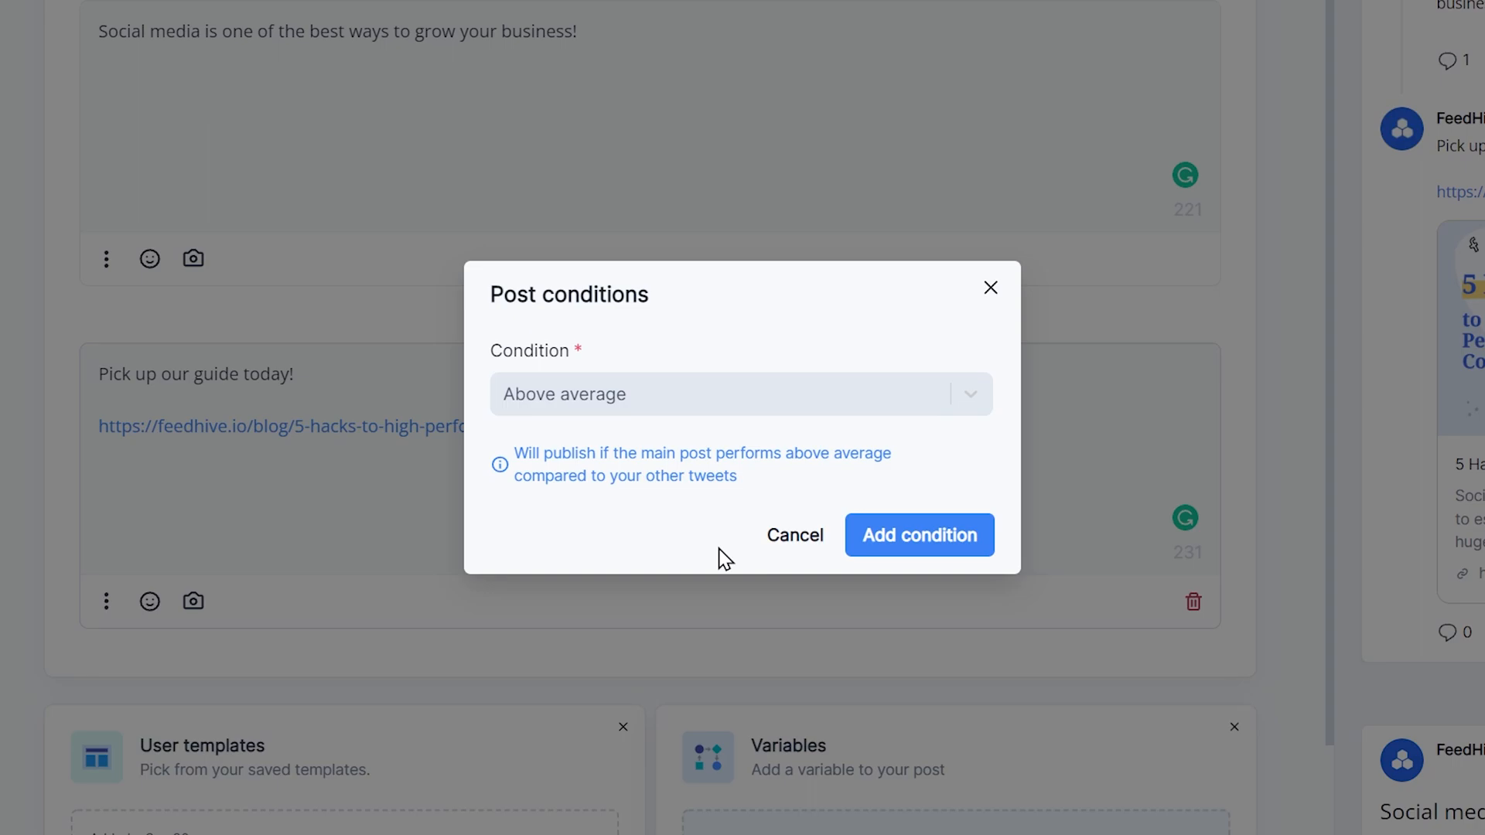
mouse_move(786, 594)
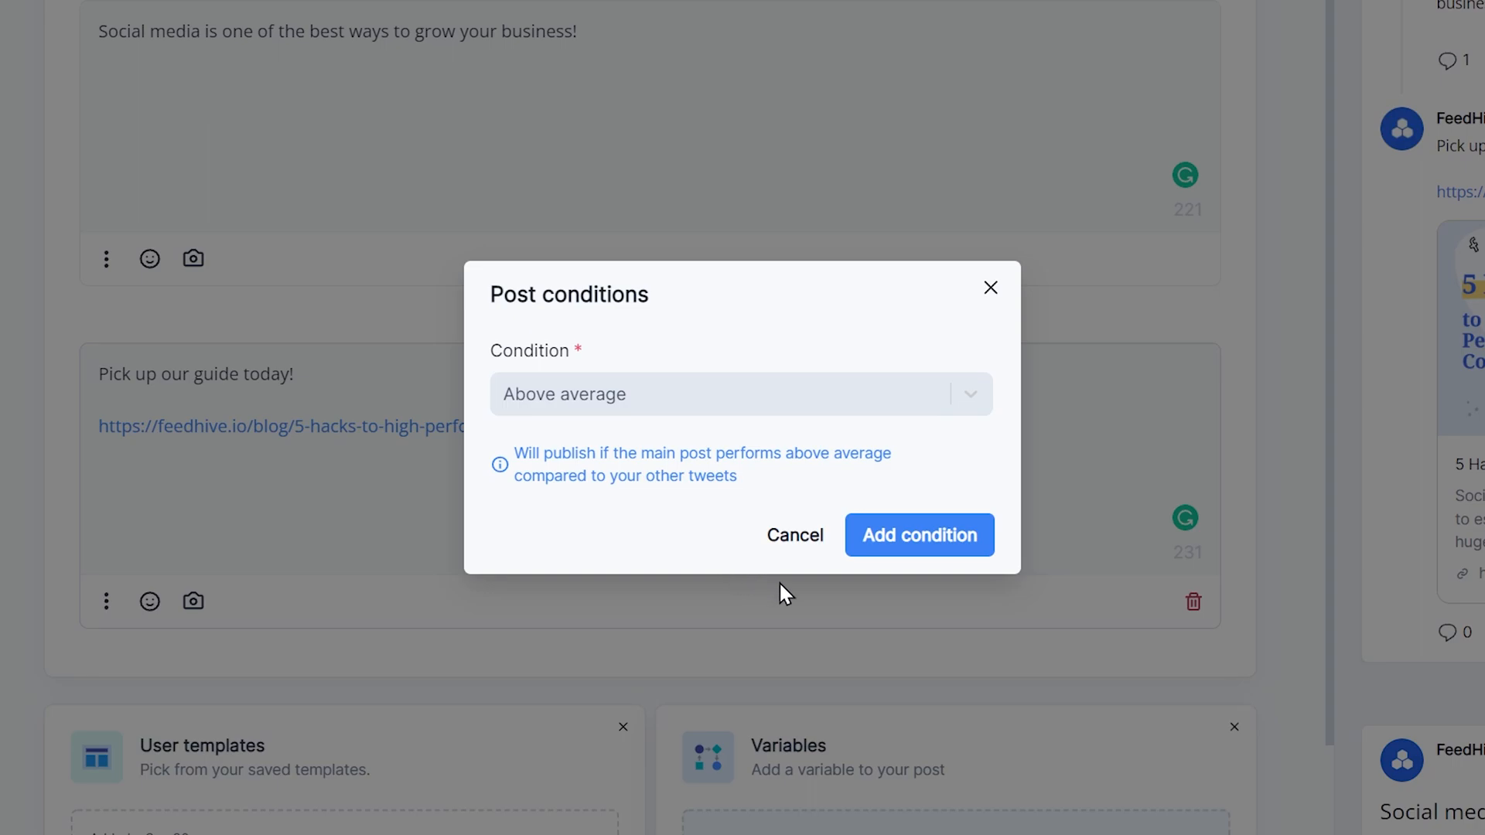
mouse_move(919, 535)
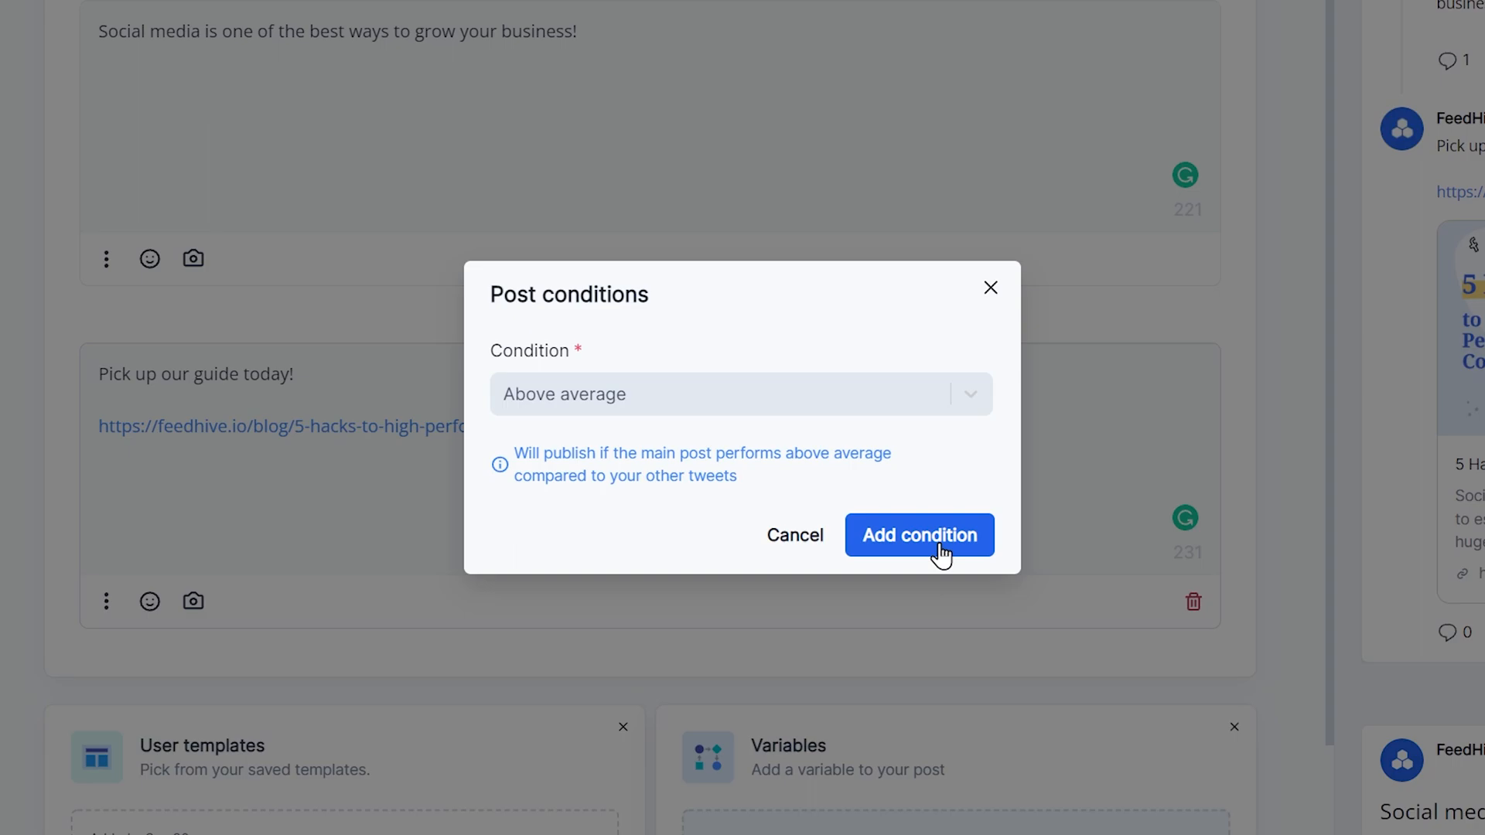
click(918, 536)
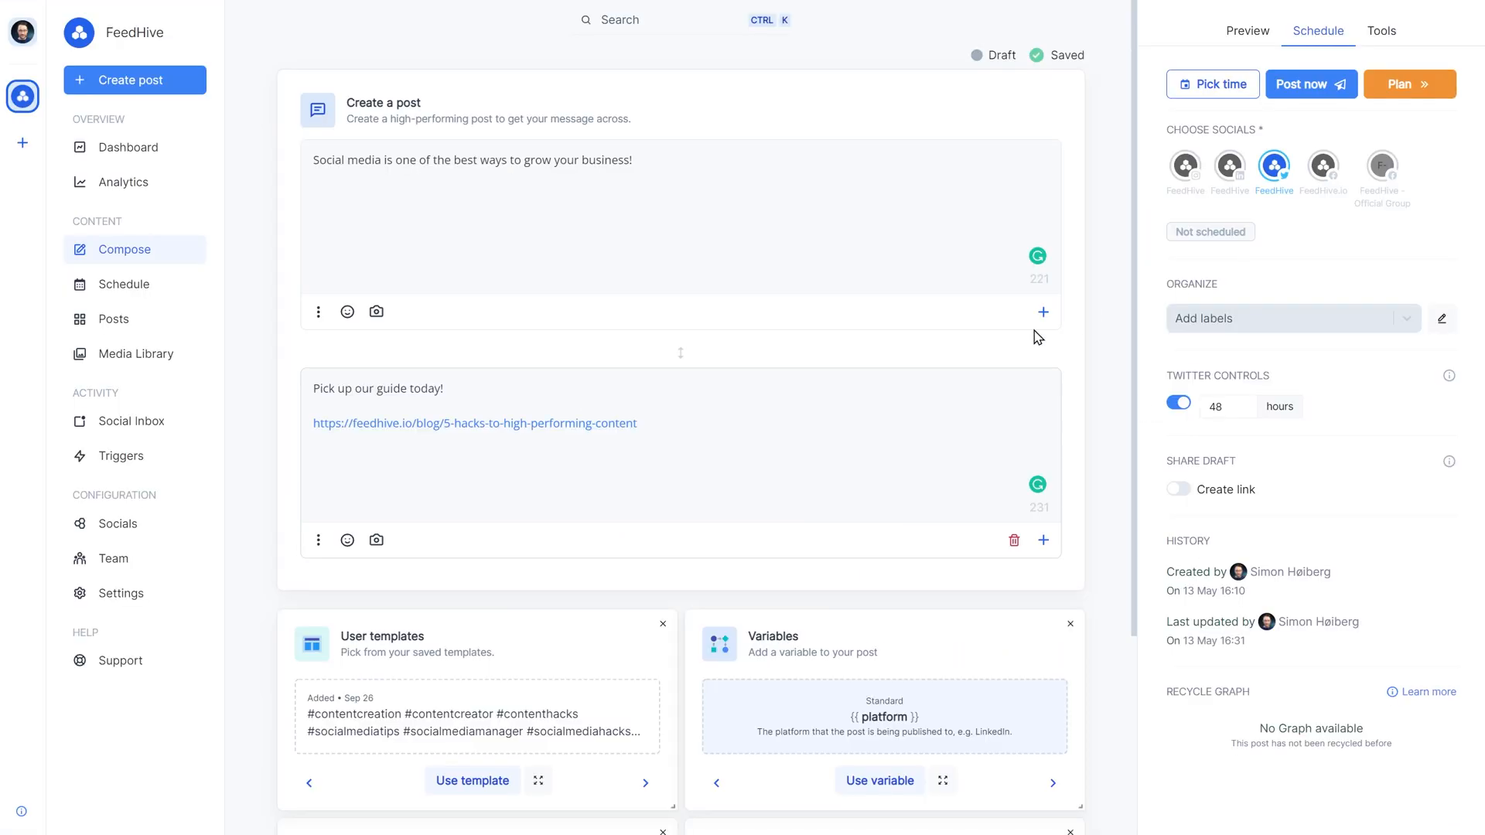
click(319, 540)
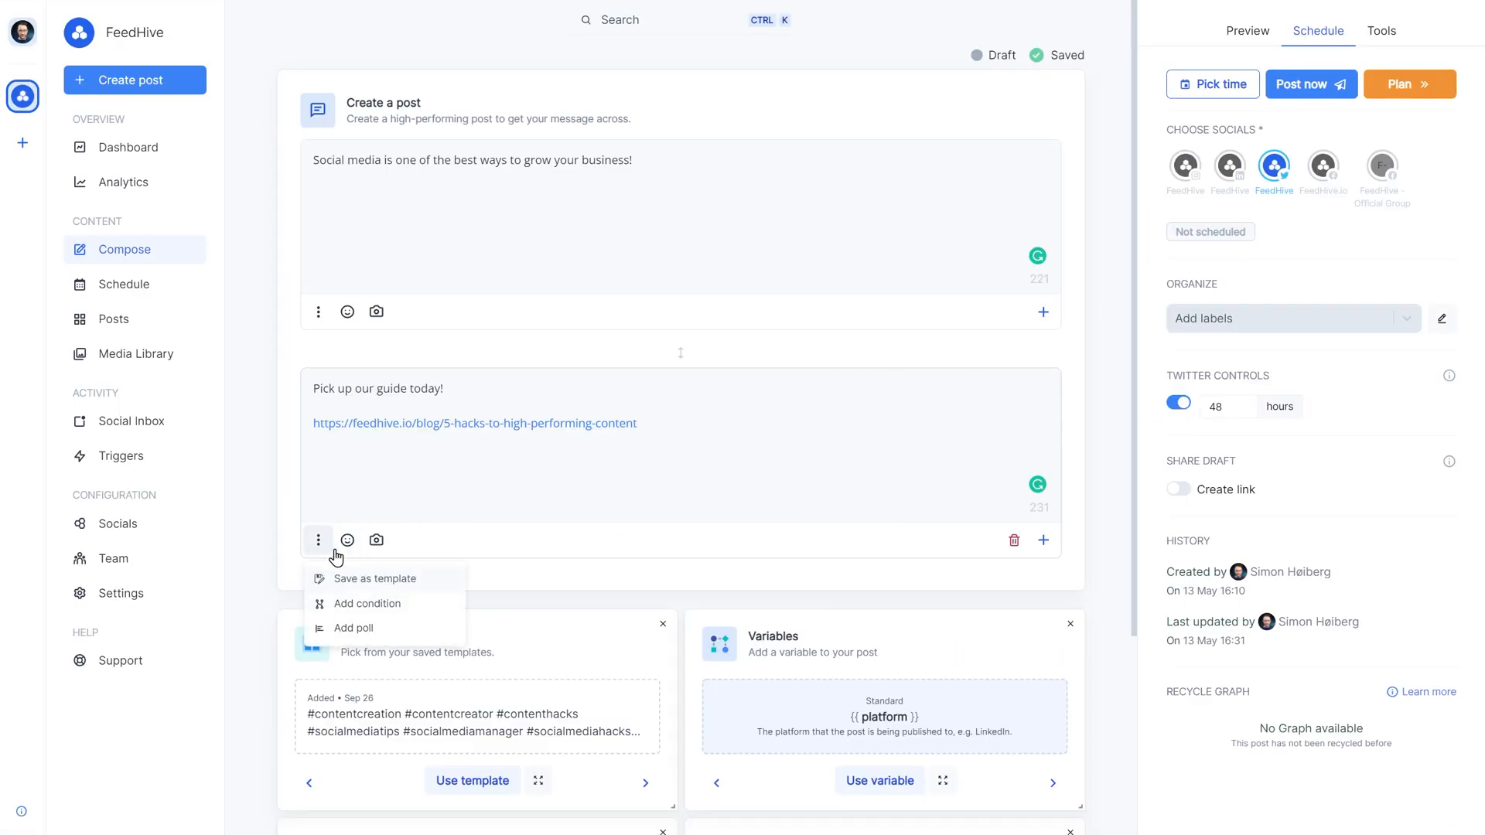
click(368, 603)
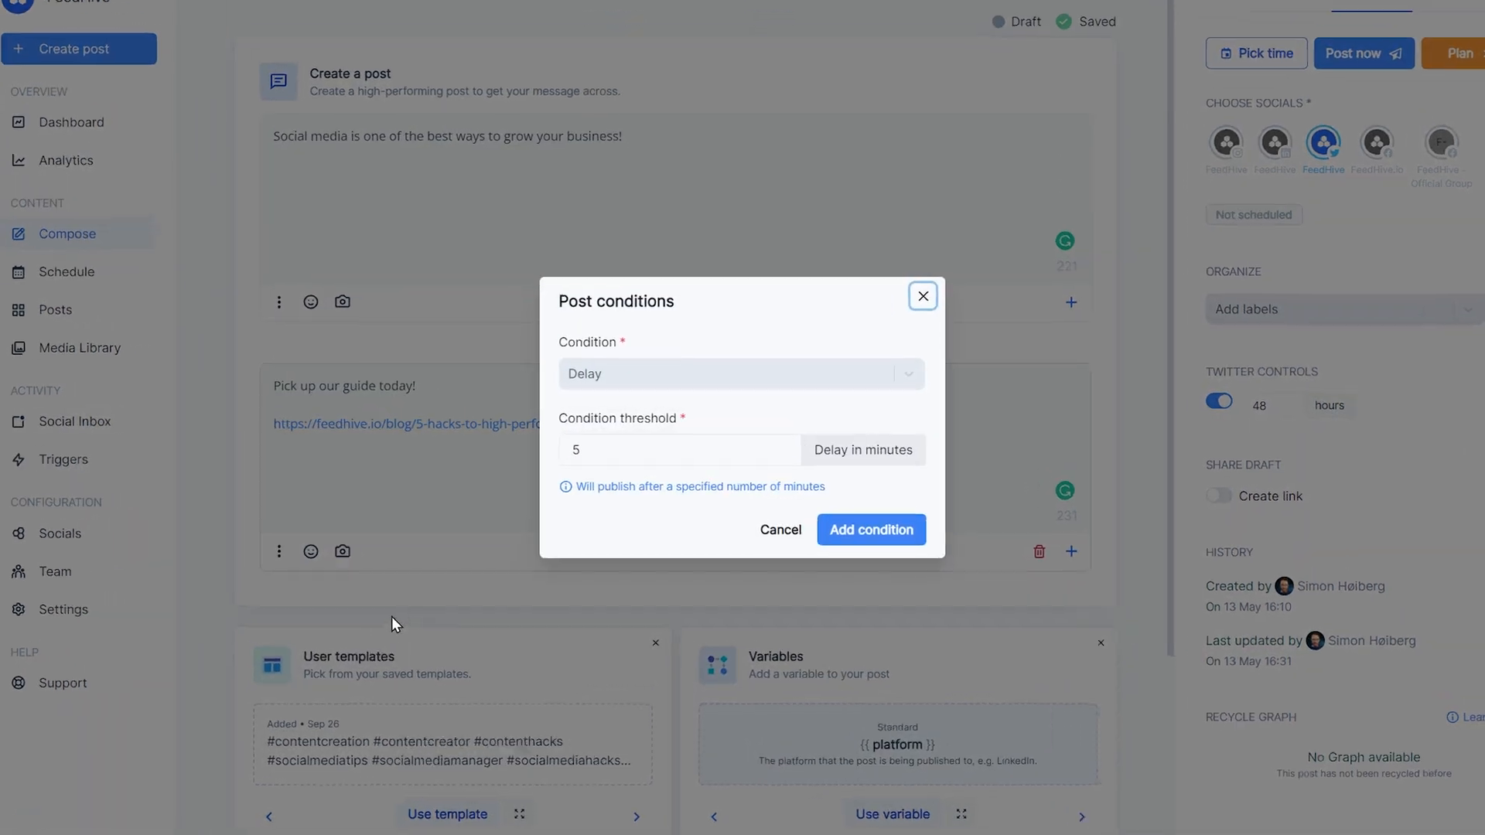
click(739, 373)
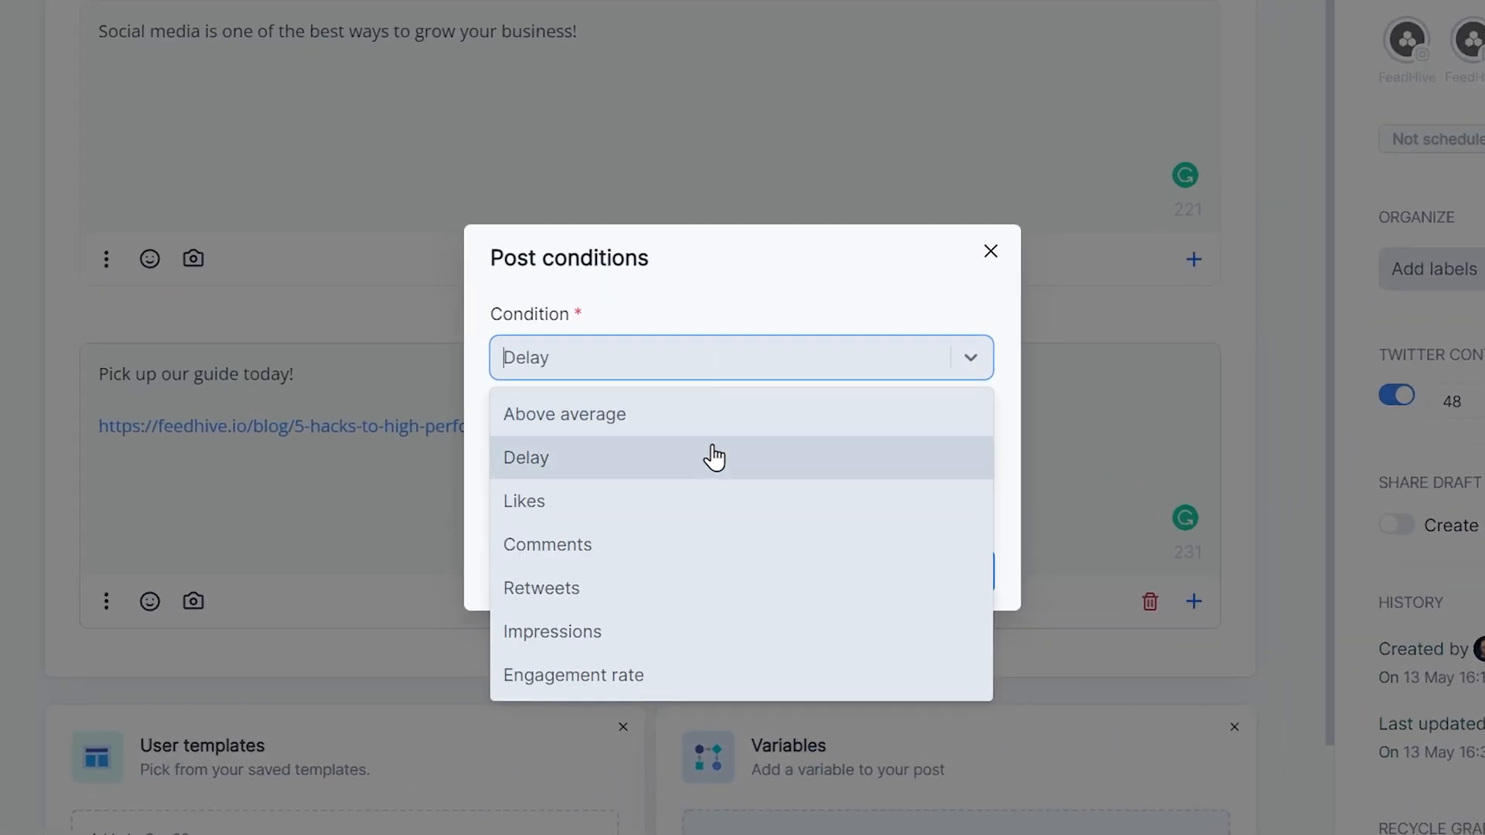
mouse_move(731, 602)
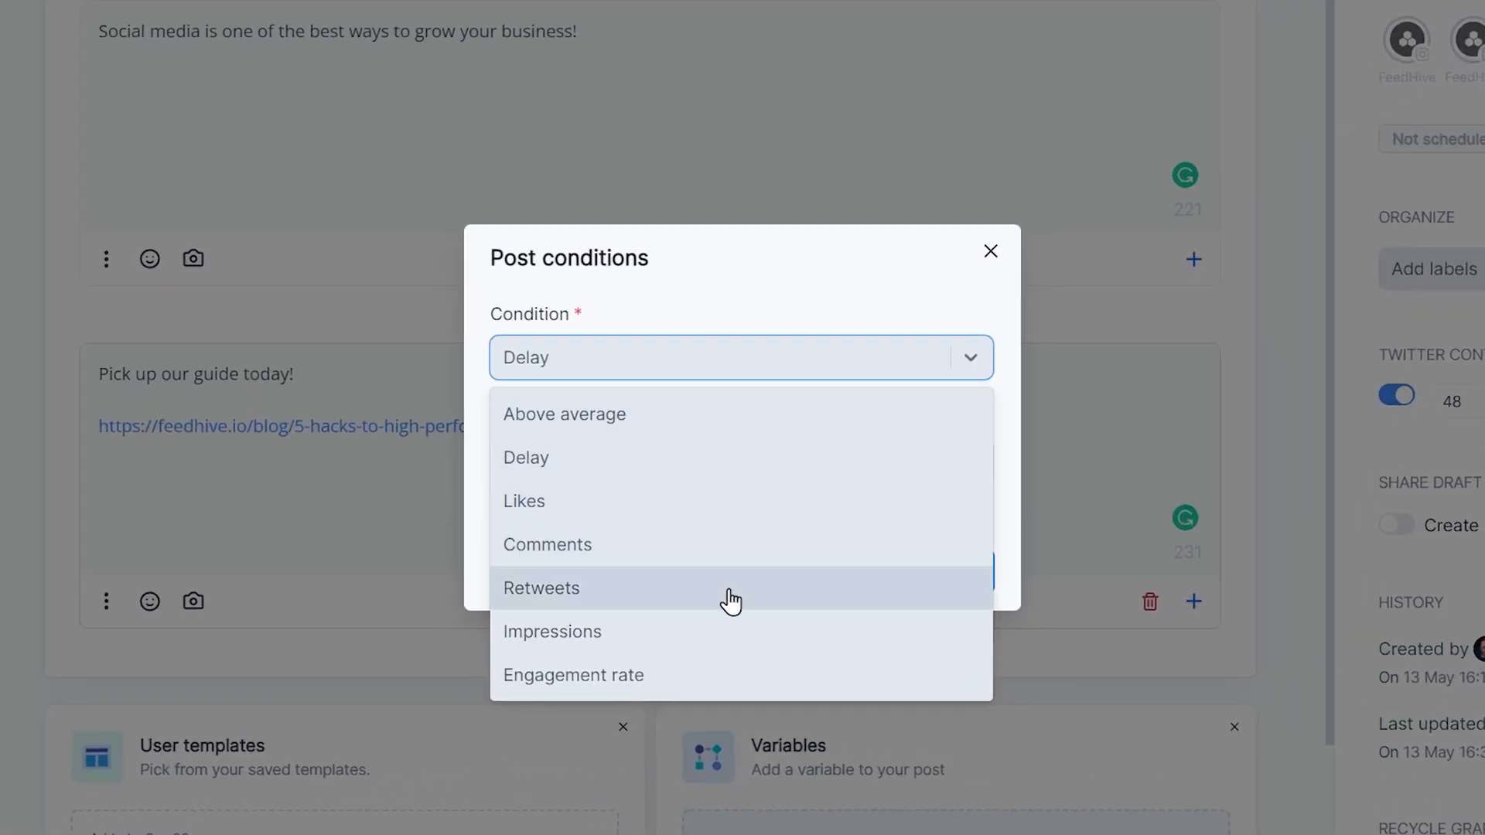
click(542, 588)
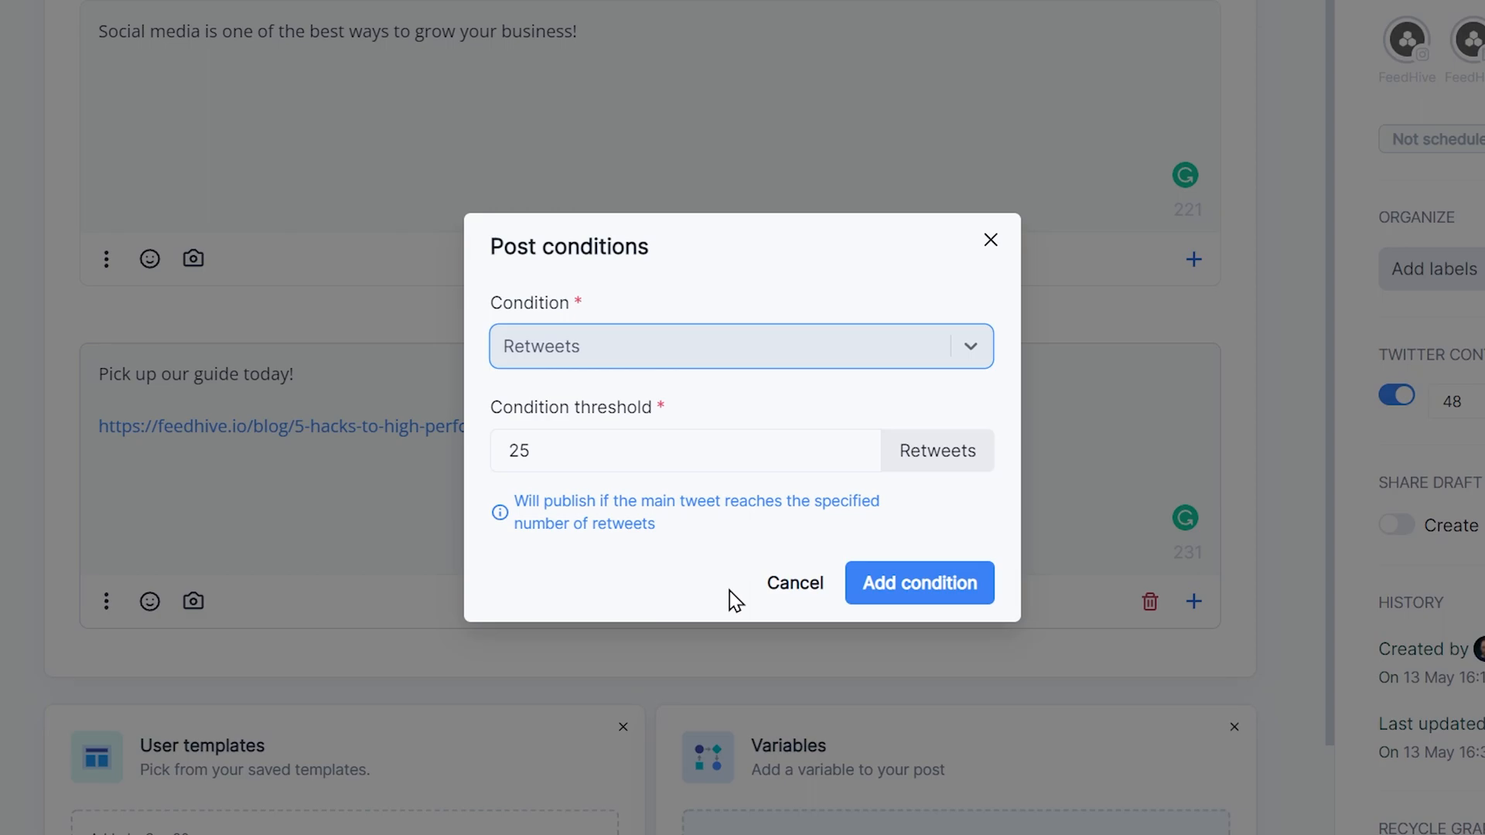
click(794, 583)
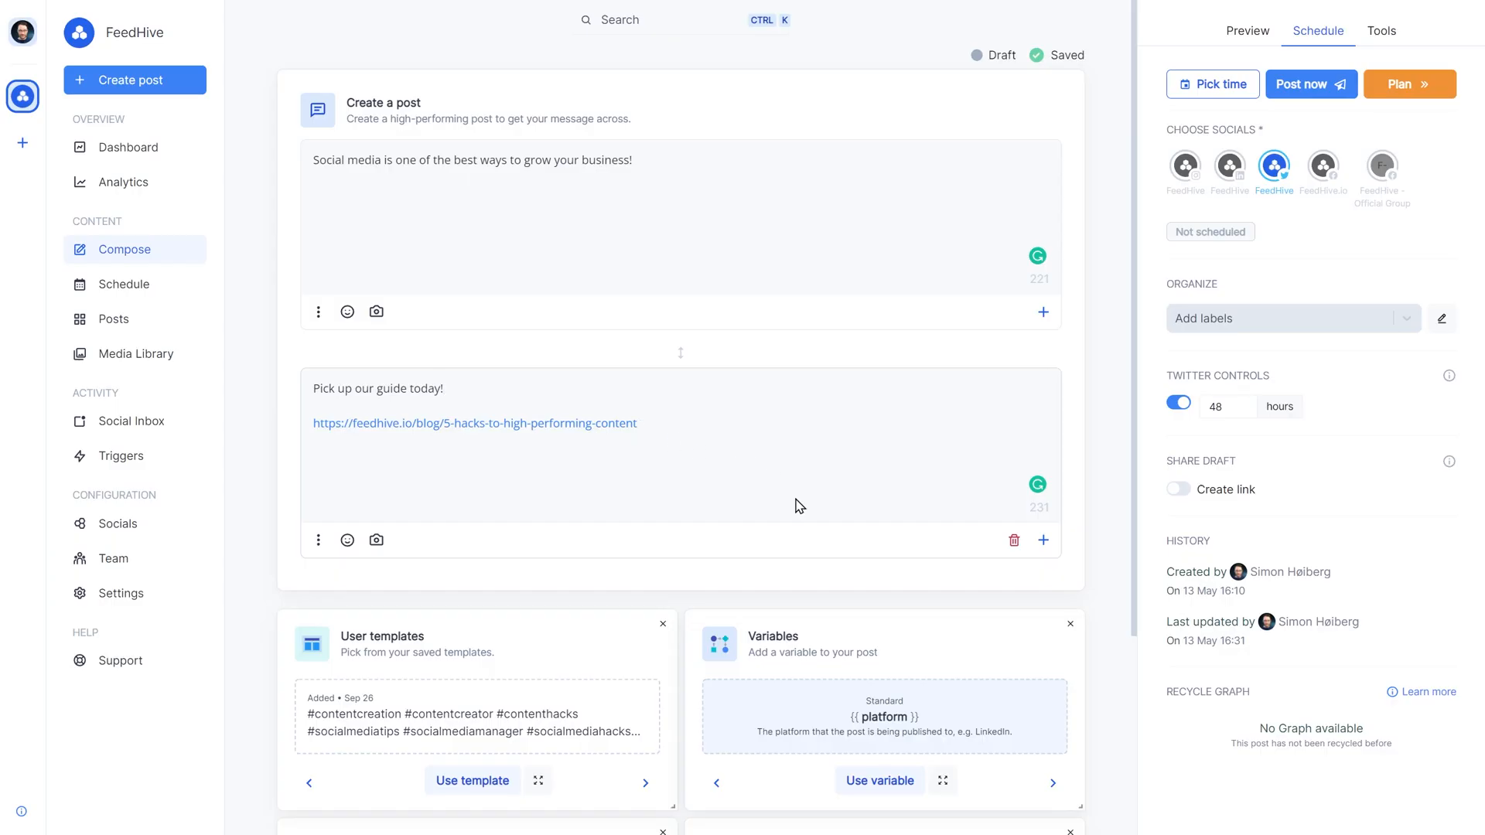
- Write 'Only available for 1 hour!' on the guide tweet and a third tweet '15 minutes left!'
text(Only available)
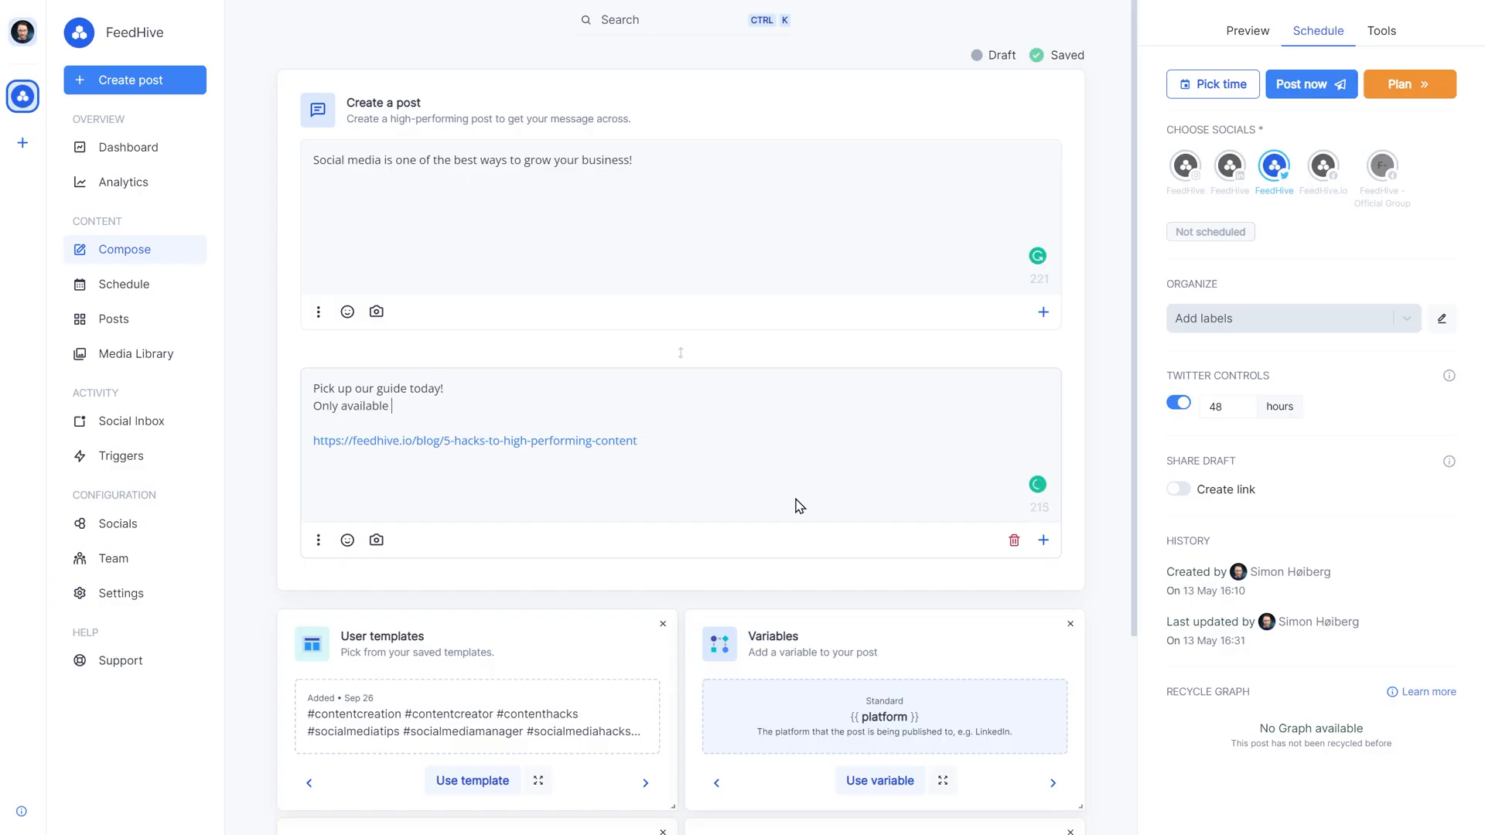
text(for 1 hour!)
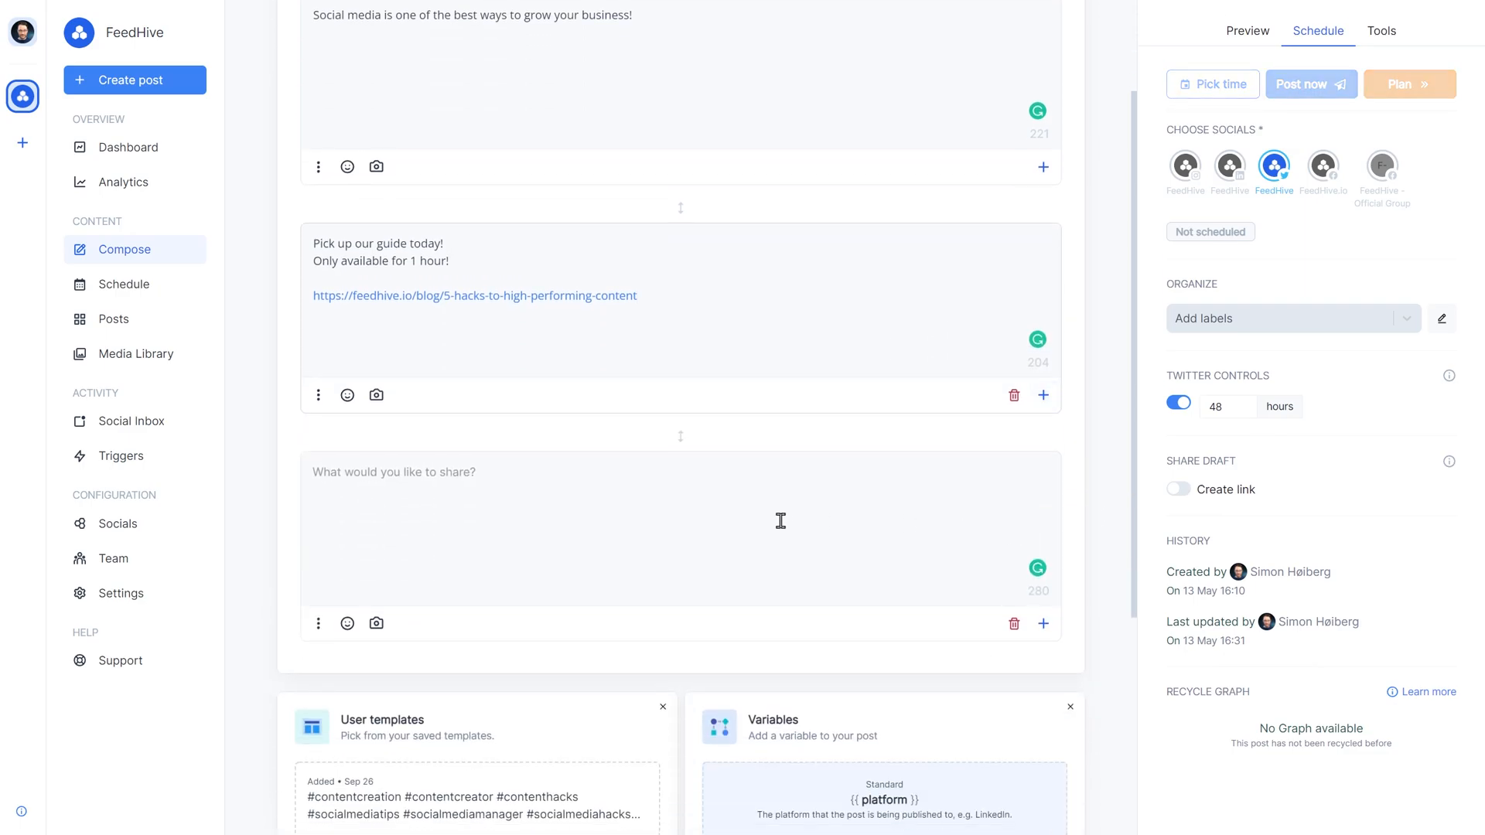
text(1)
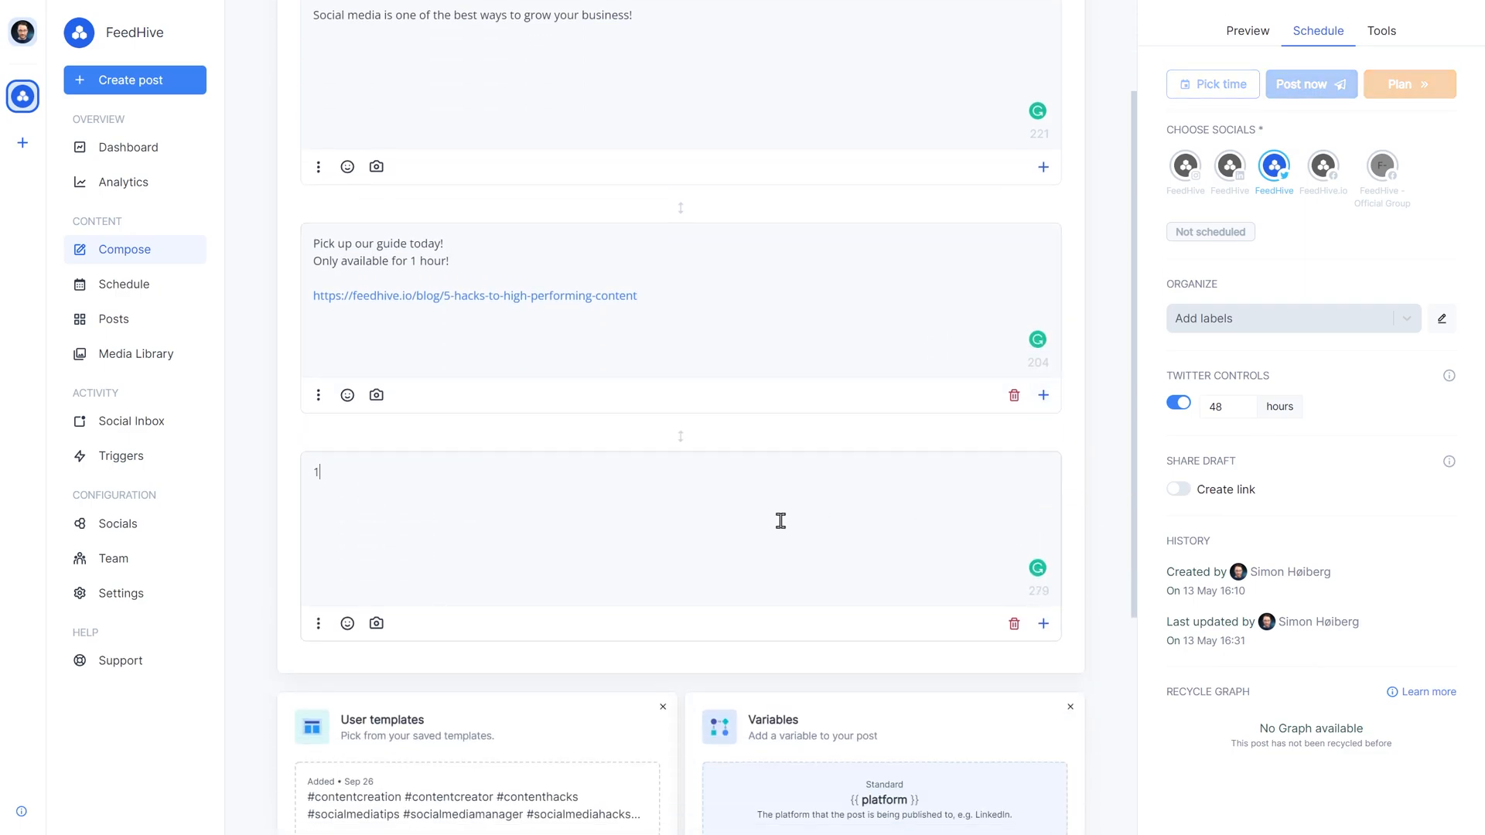
text(15 minutes left!)
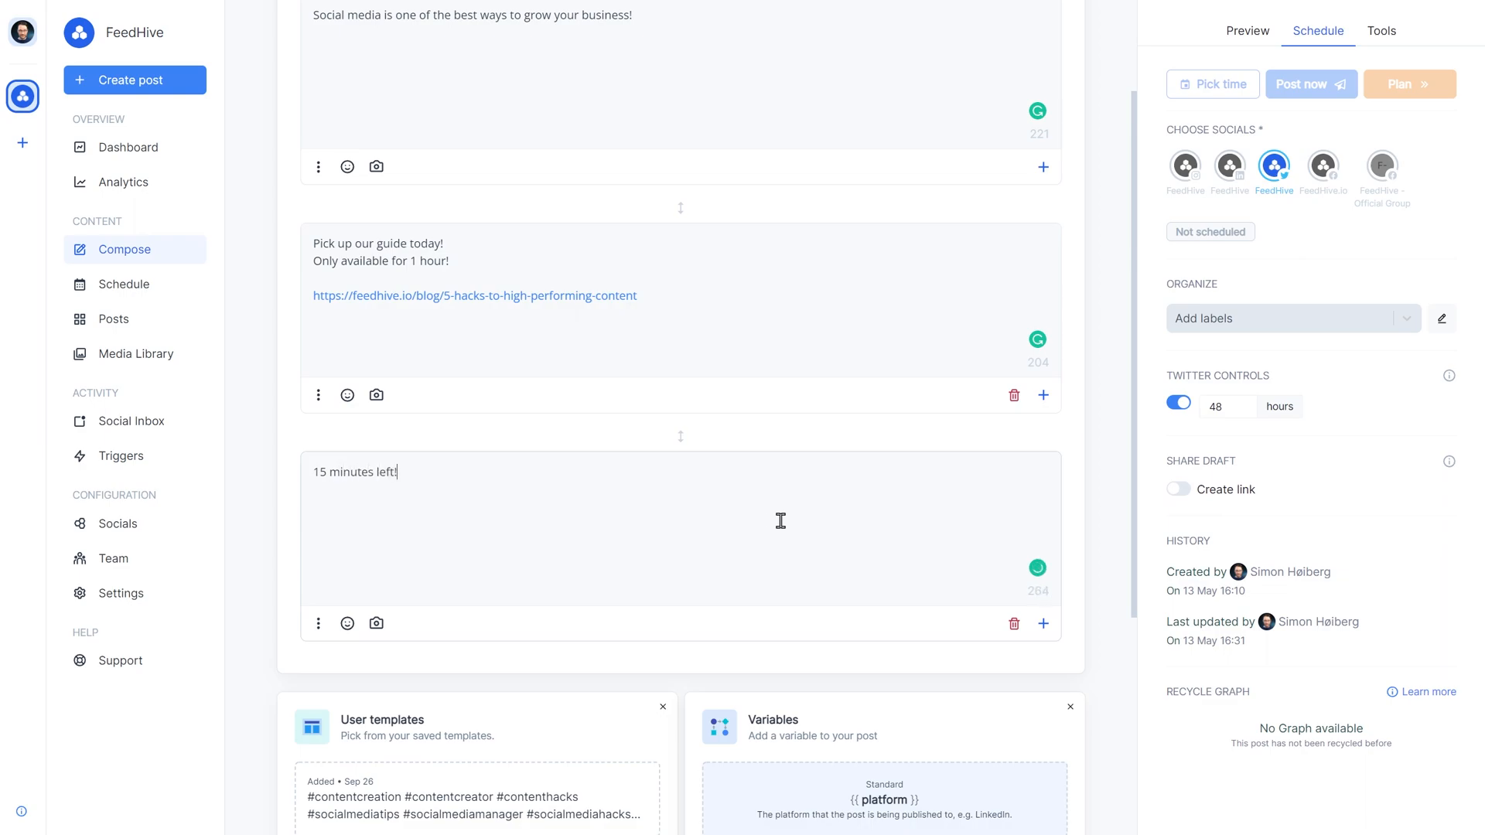
- Add a 45-minute Delay condition to the third tweet
click(318, 623)
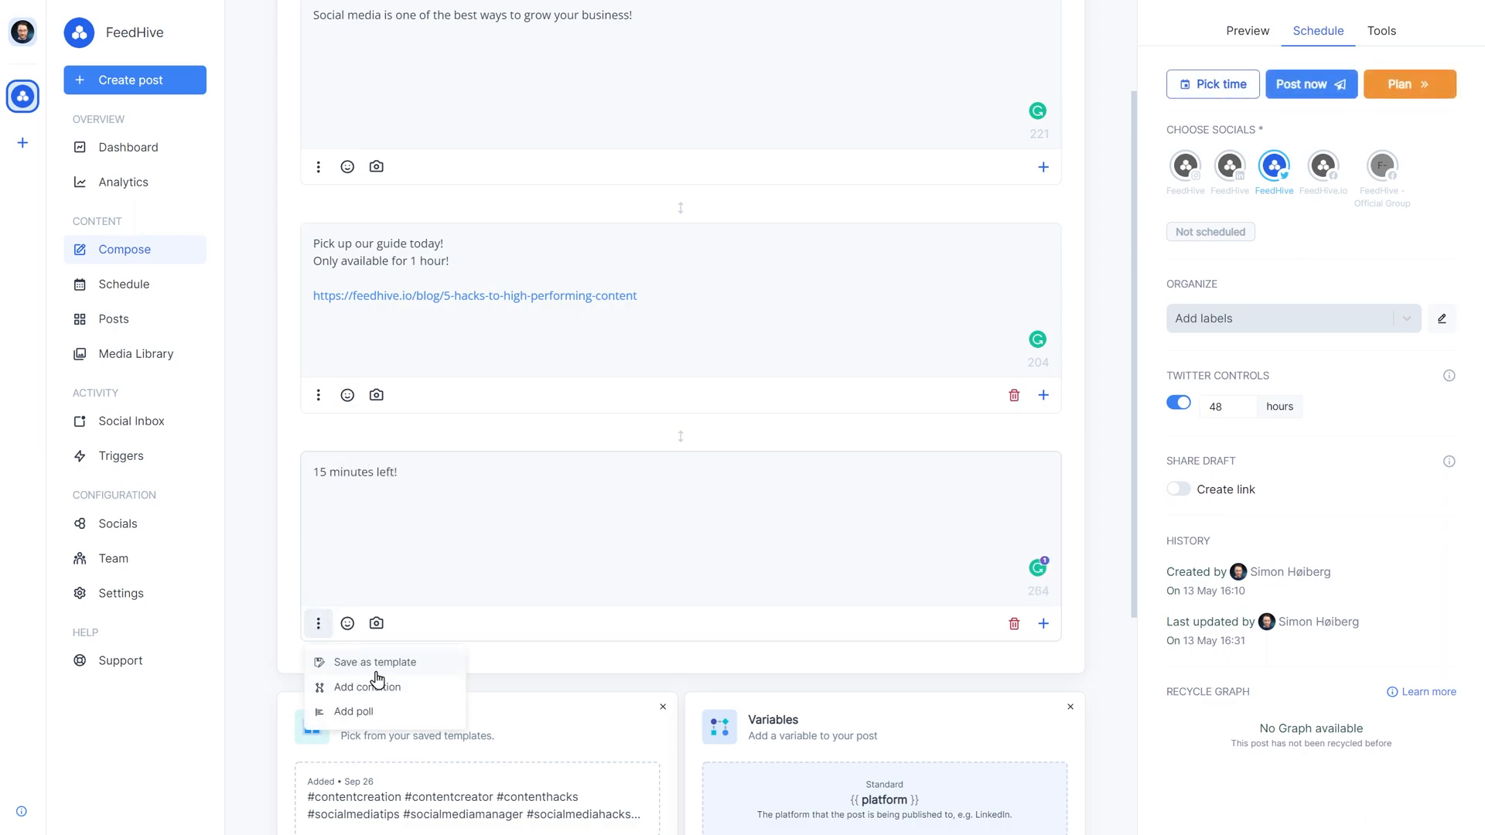
click(368, 687)
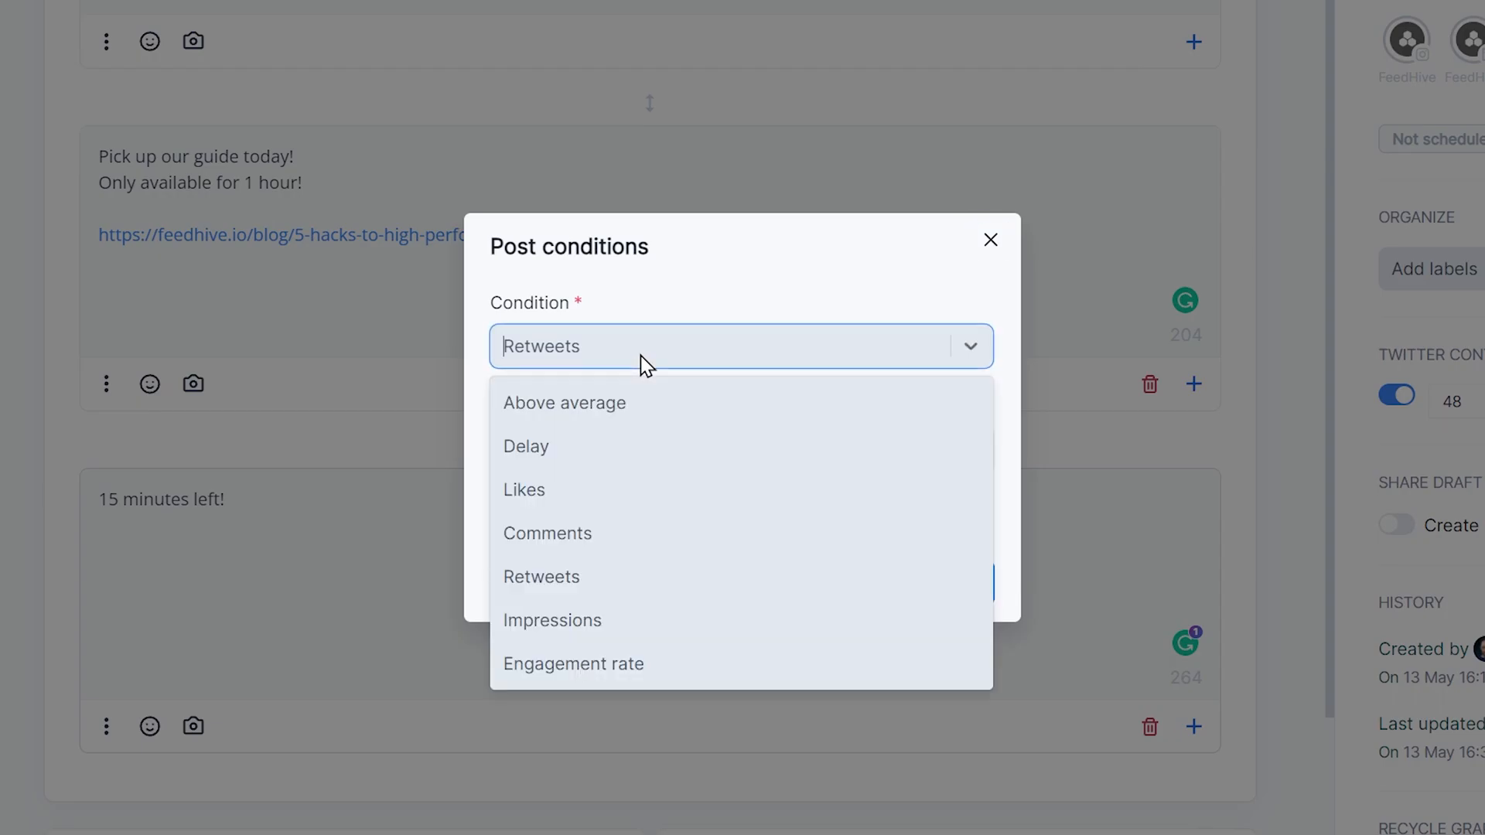
click(526, 446)
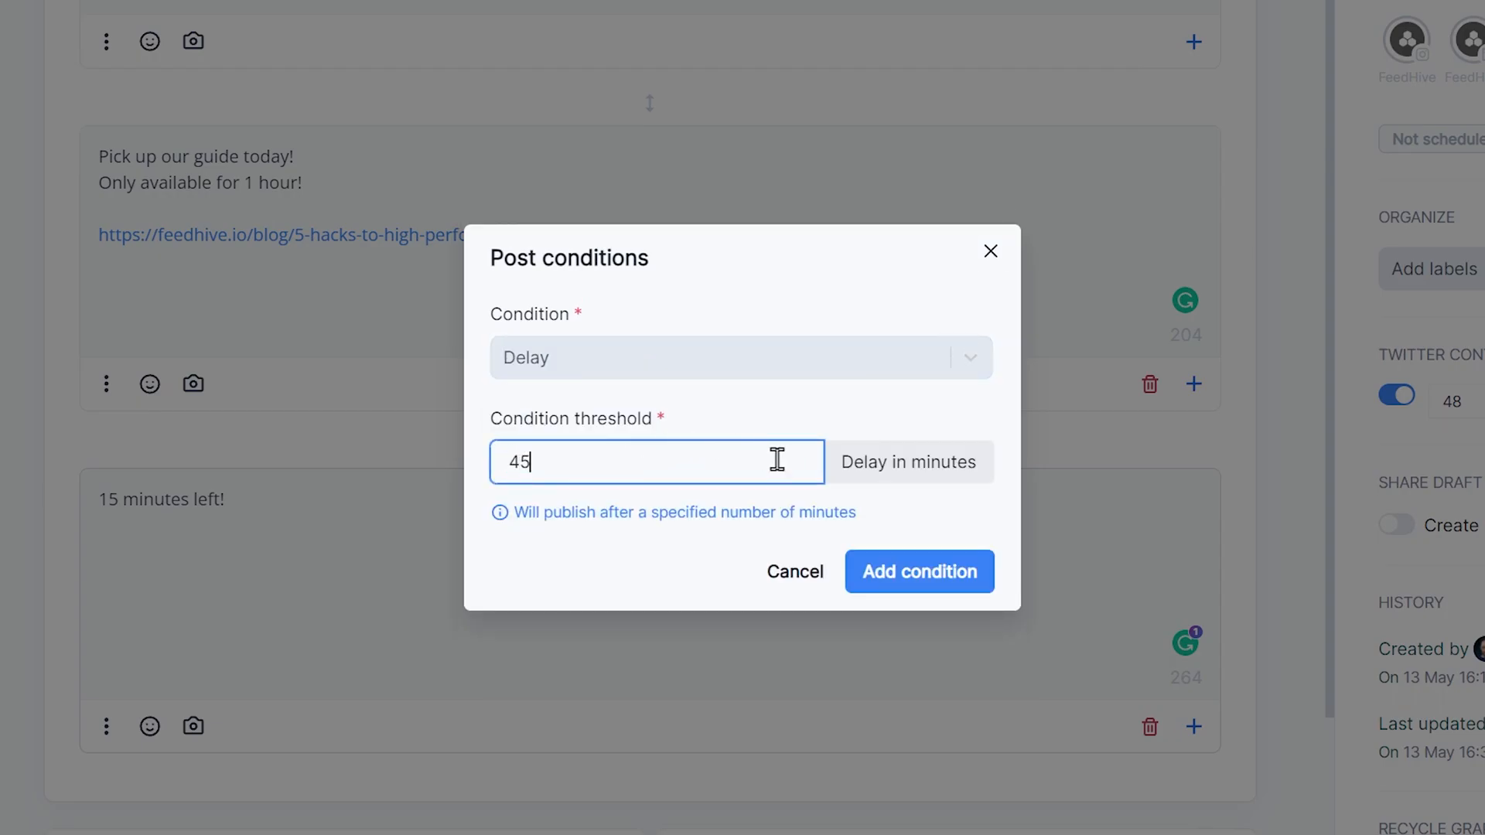
click(918, 571)
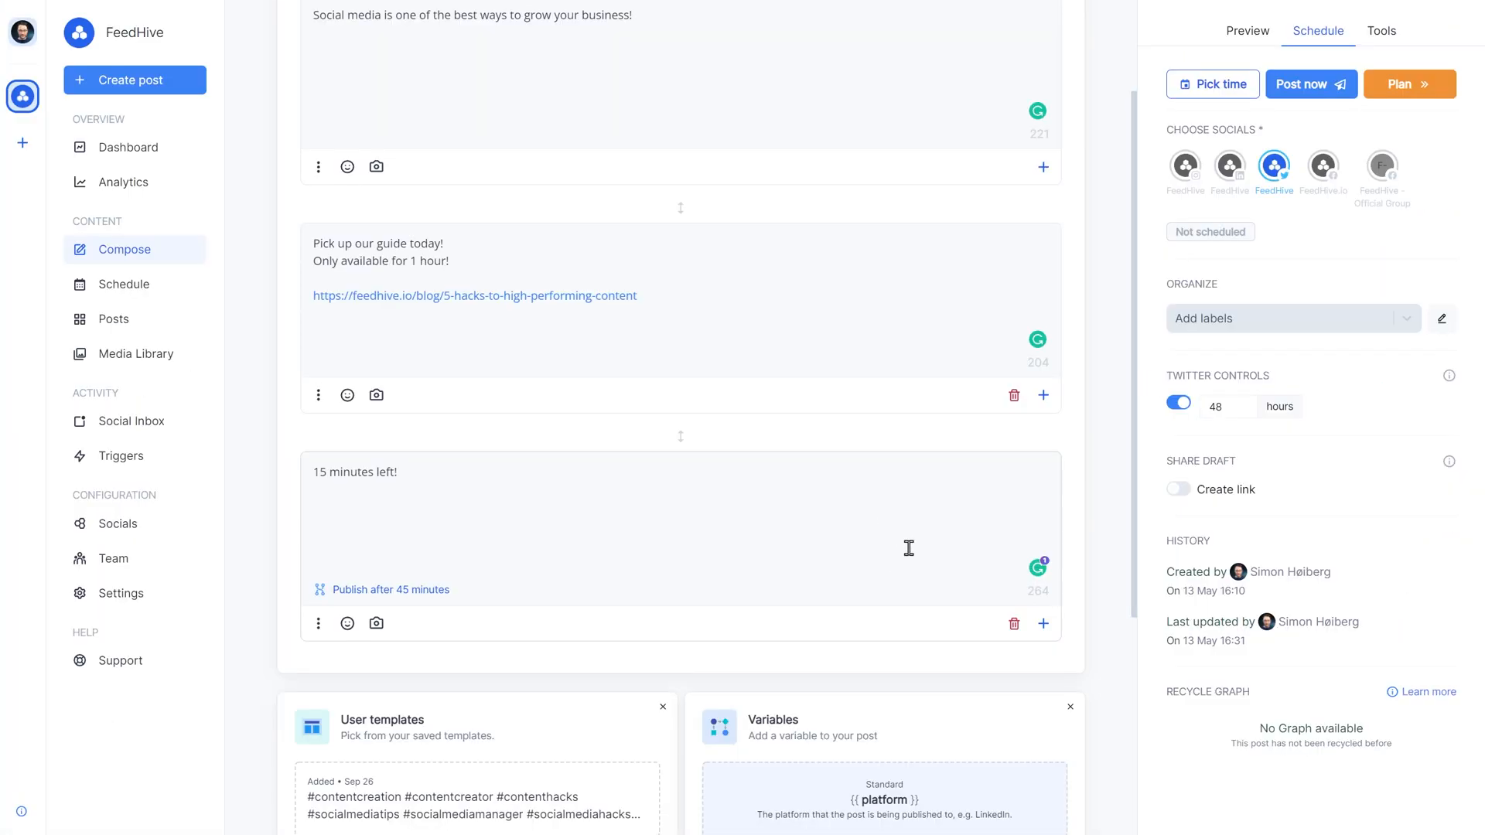
- Add a fourth tweet '5 minutes left!' with a 55-minute Delay condition
click(1043, 478)
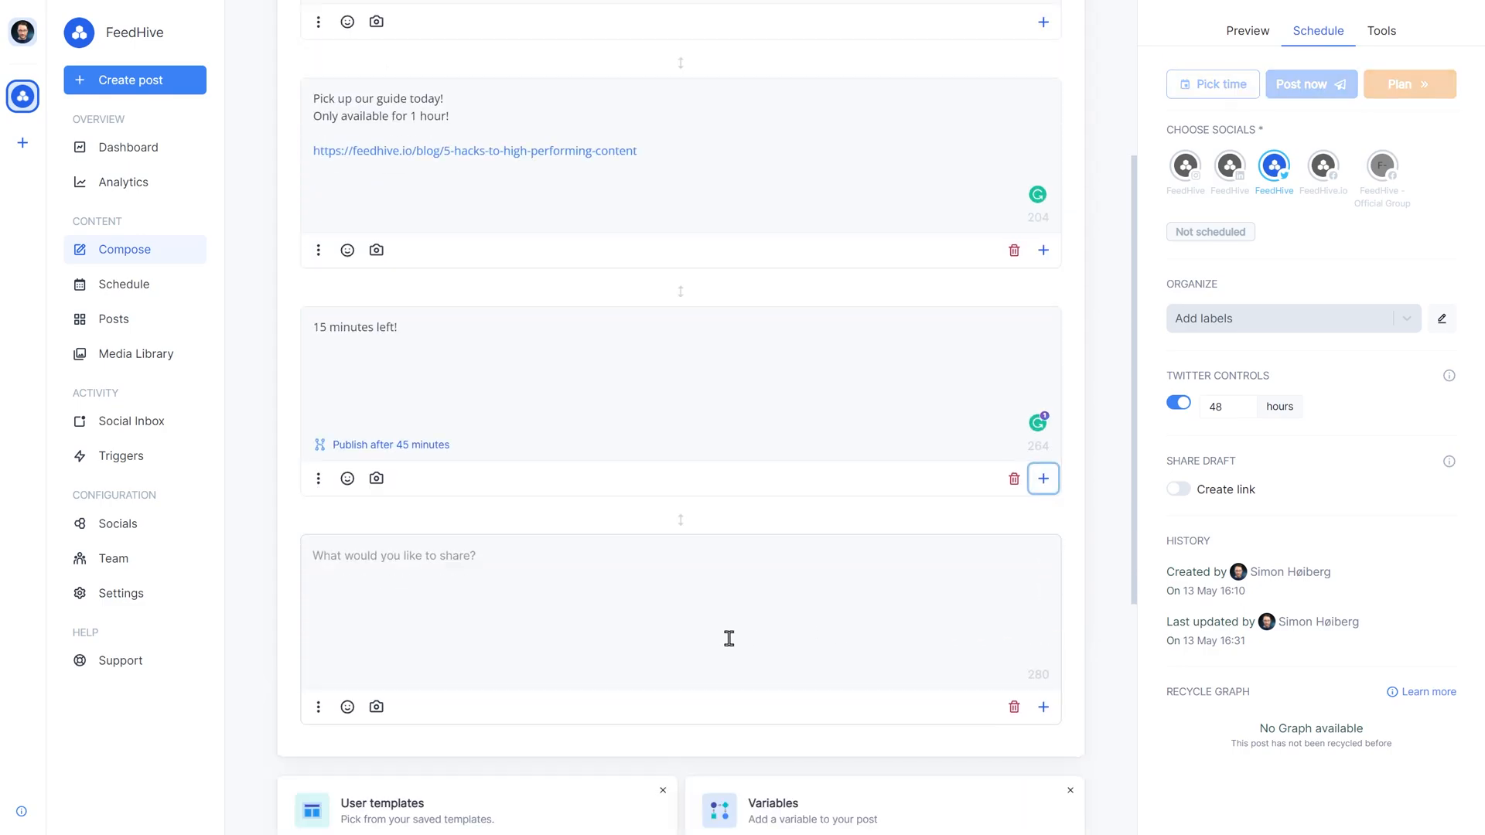
text(5 minutes left!)
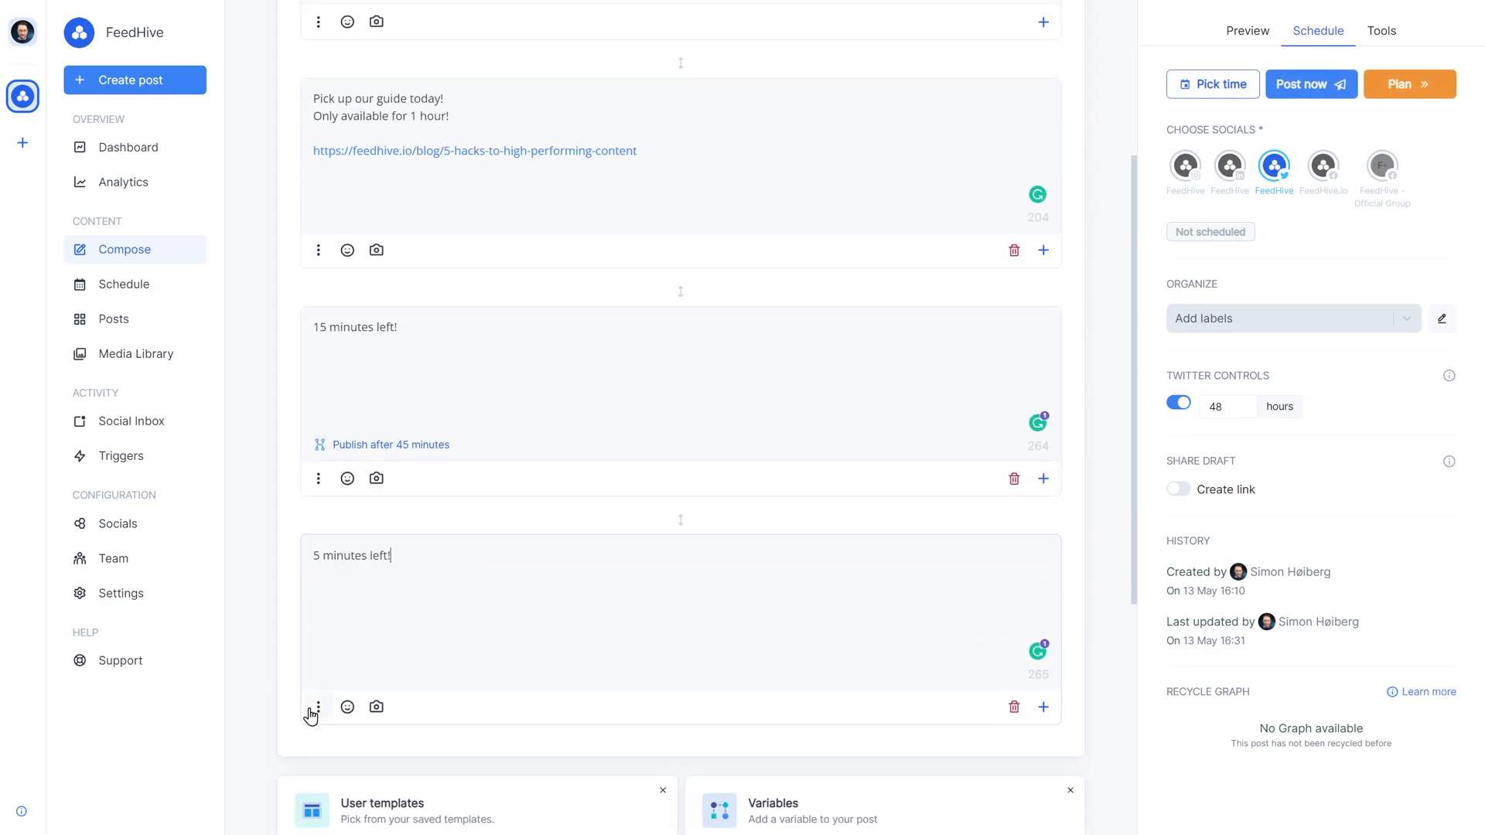
click(319, 707)
text(55)
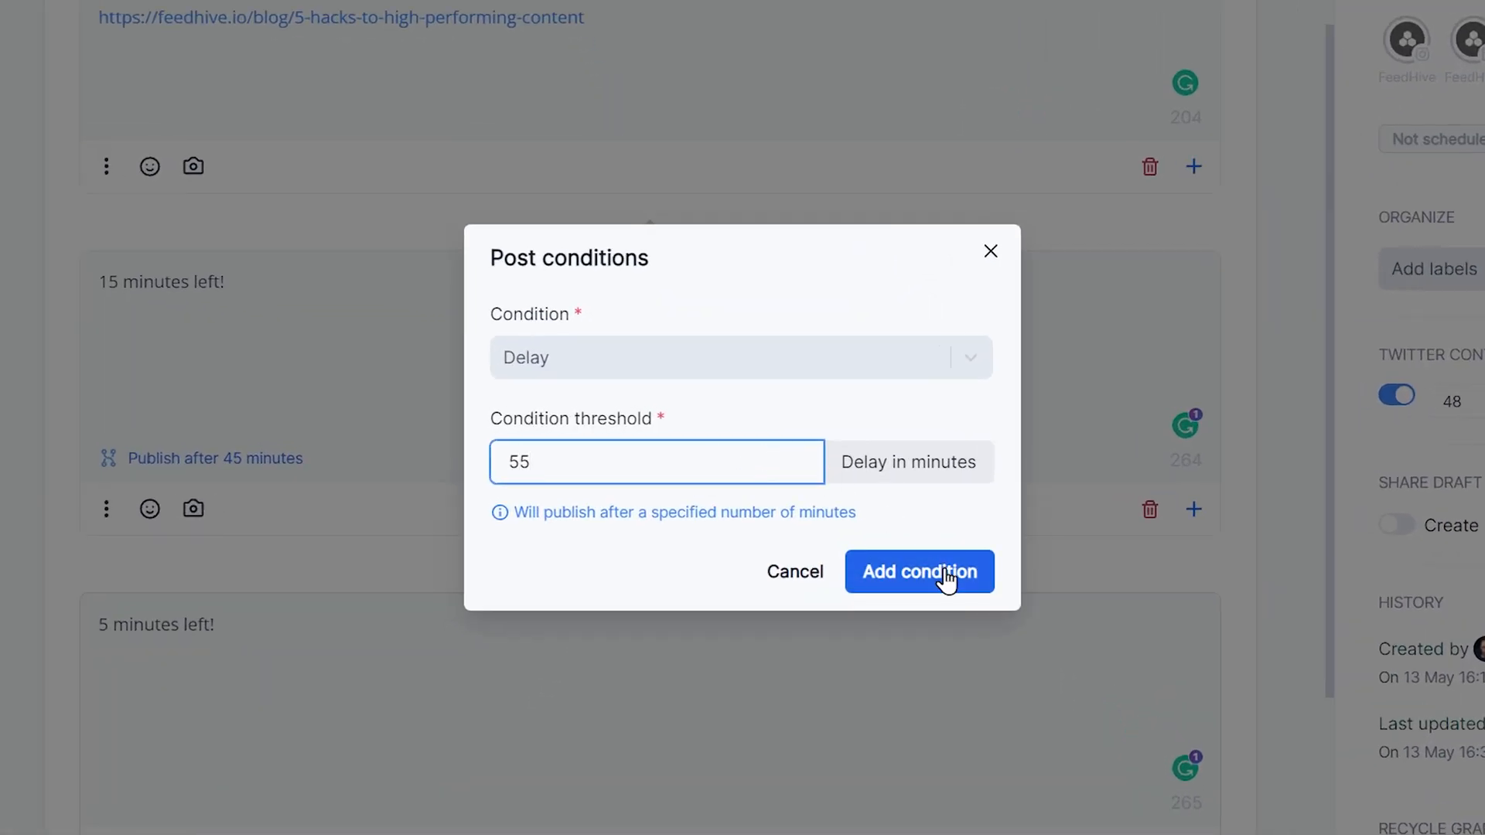
click(918, 571)
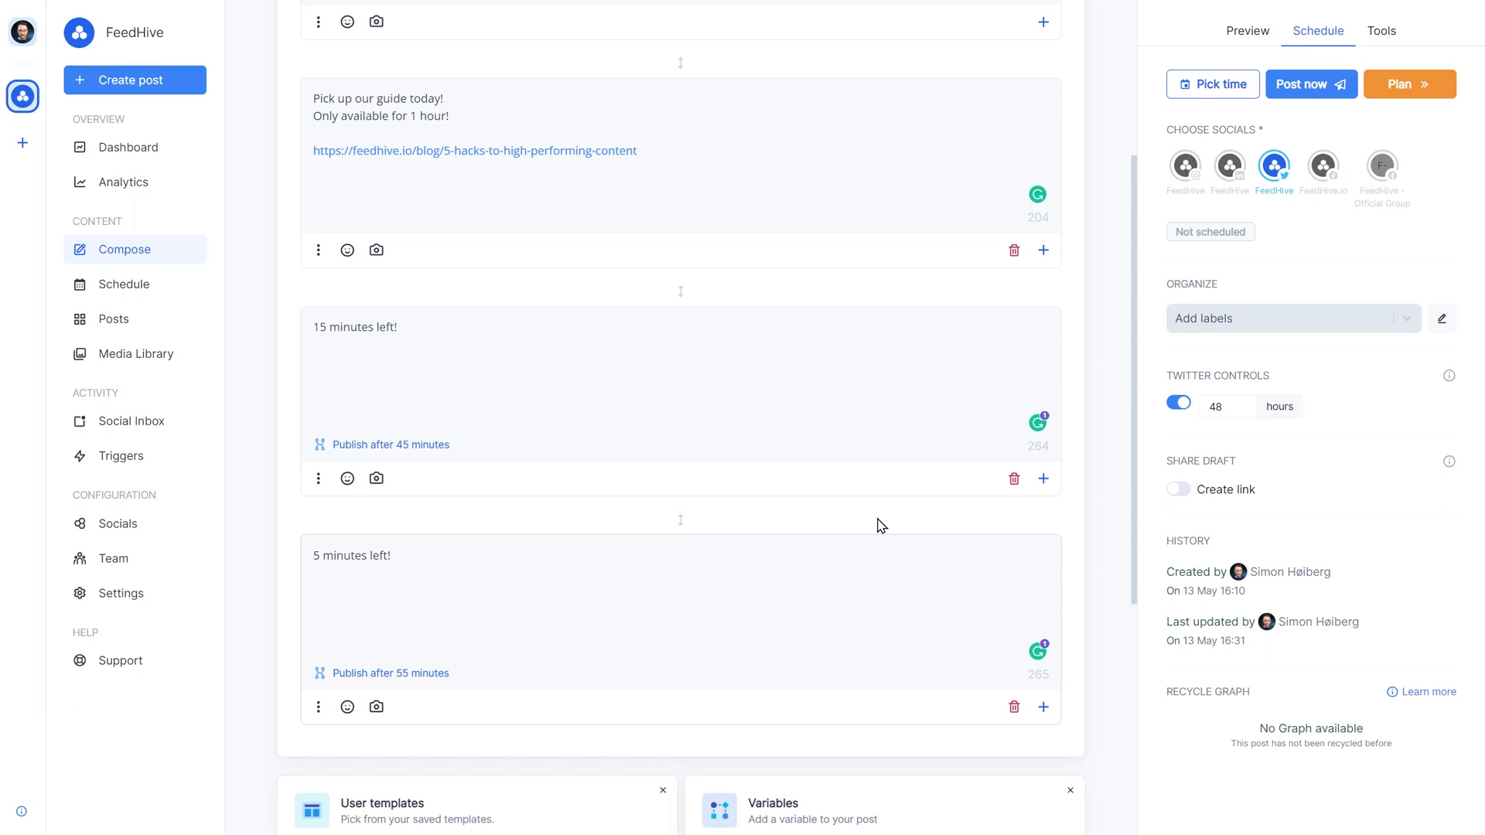
mouse_move(382, 206)
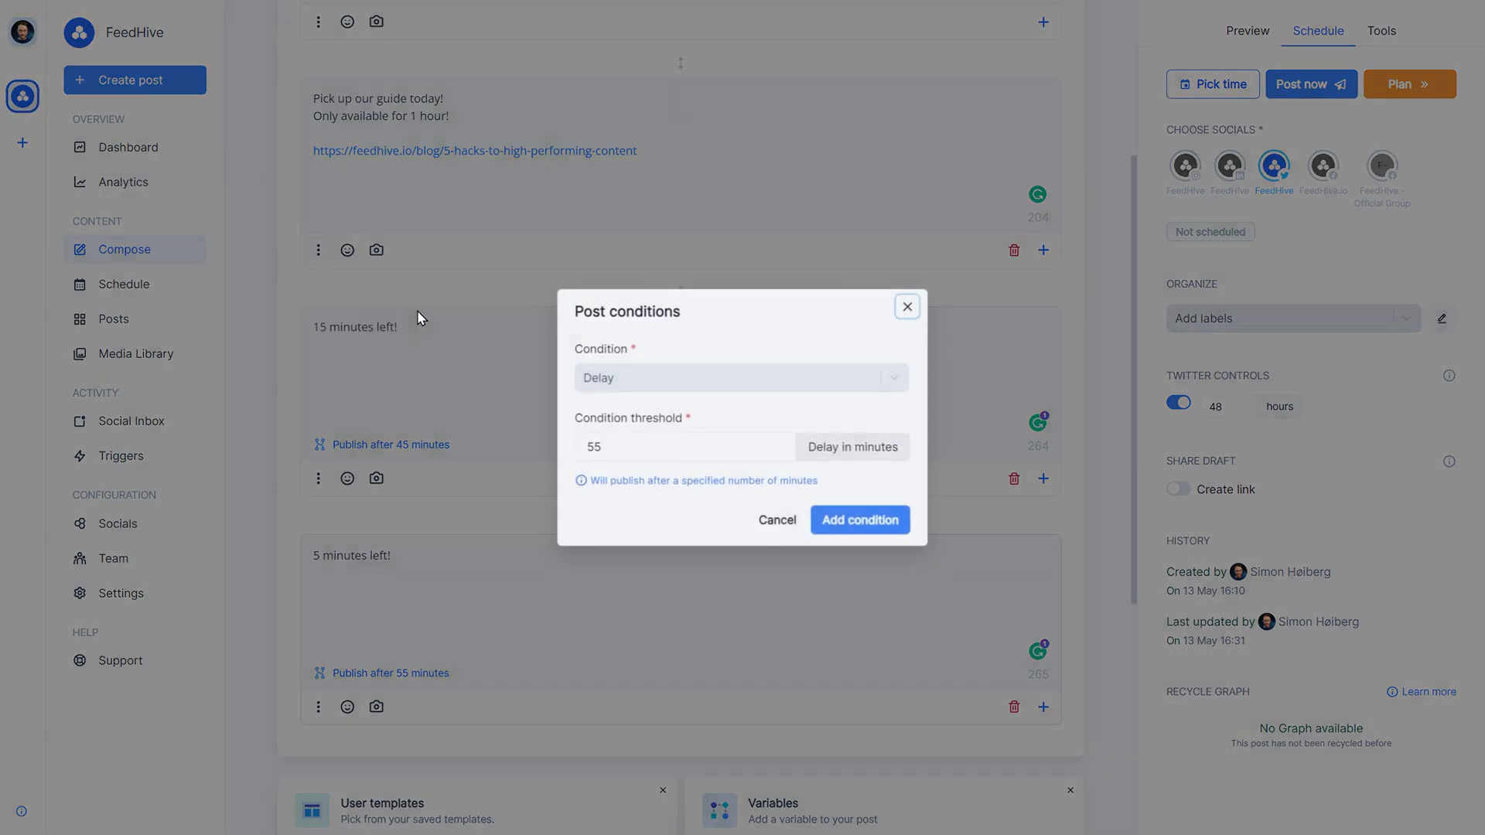
- Set the guide tweet's condition to Retweets with a threshold of 25
click(741, 378)
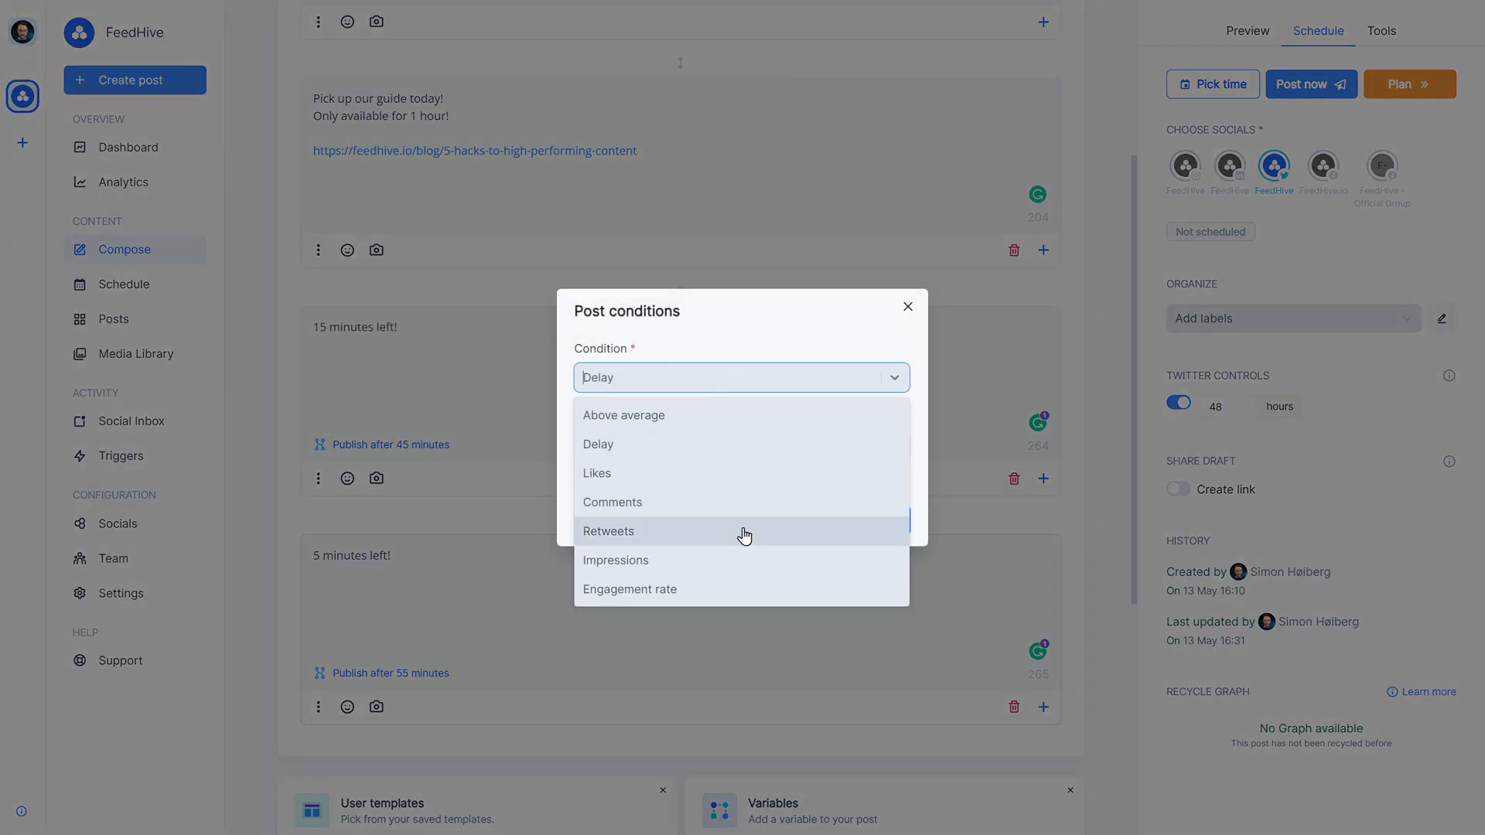
click(608, 531)
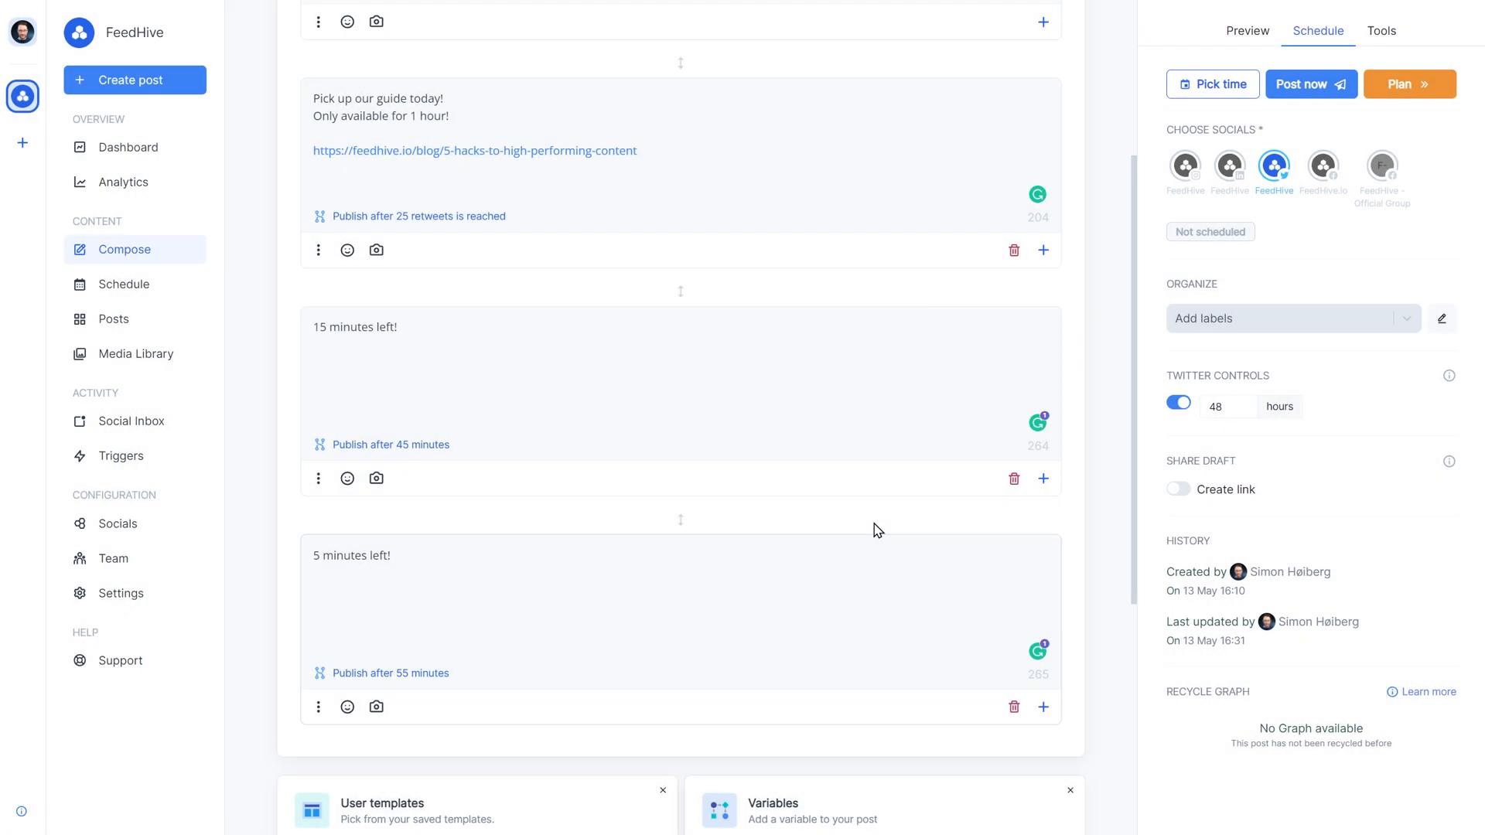
mouse_move(537, 292)
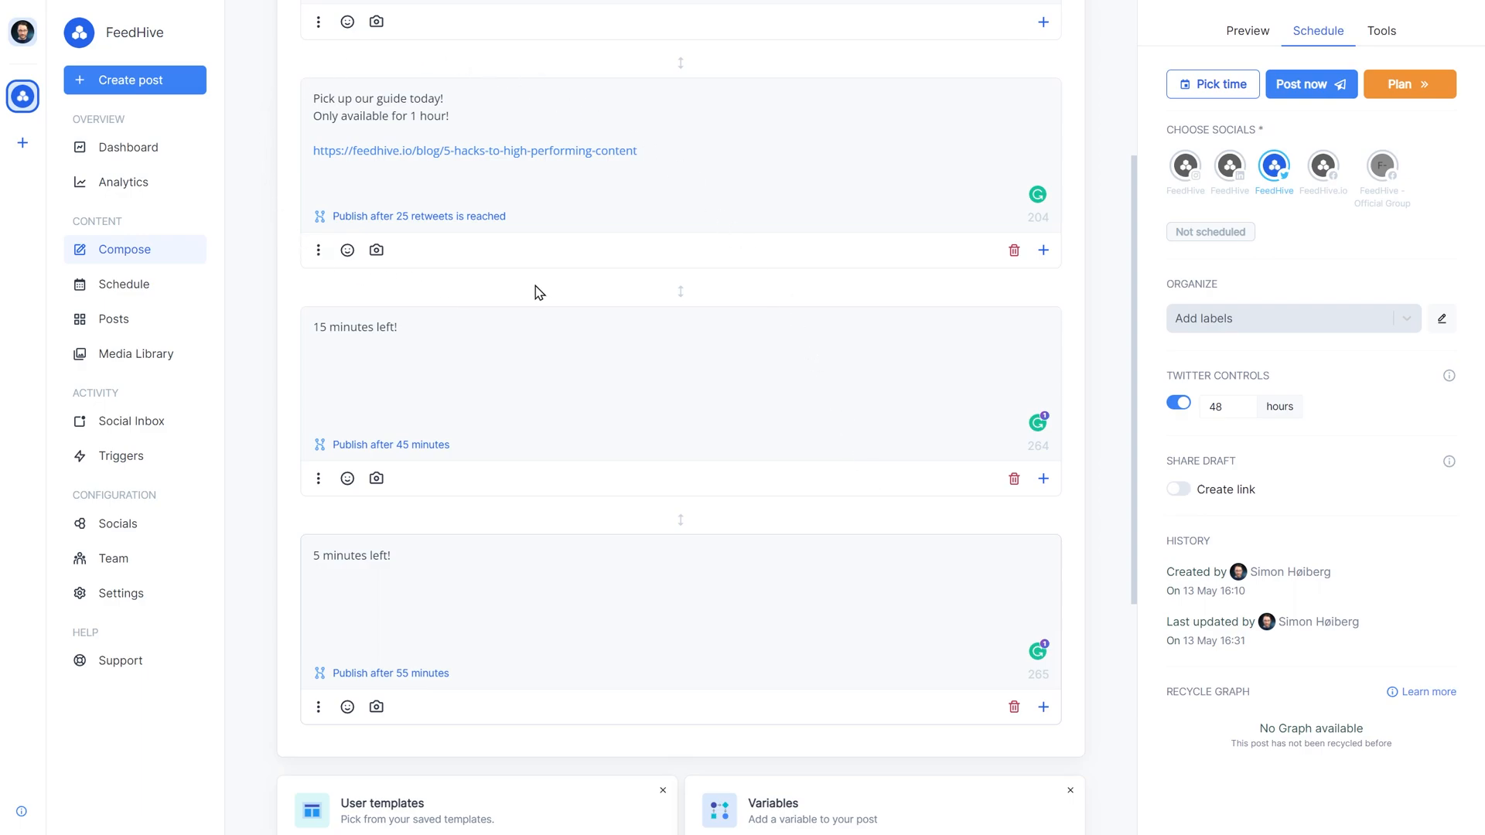
mouse_move(540, 327)
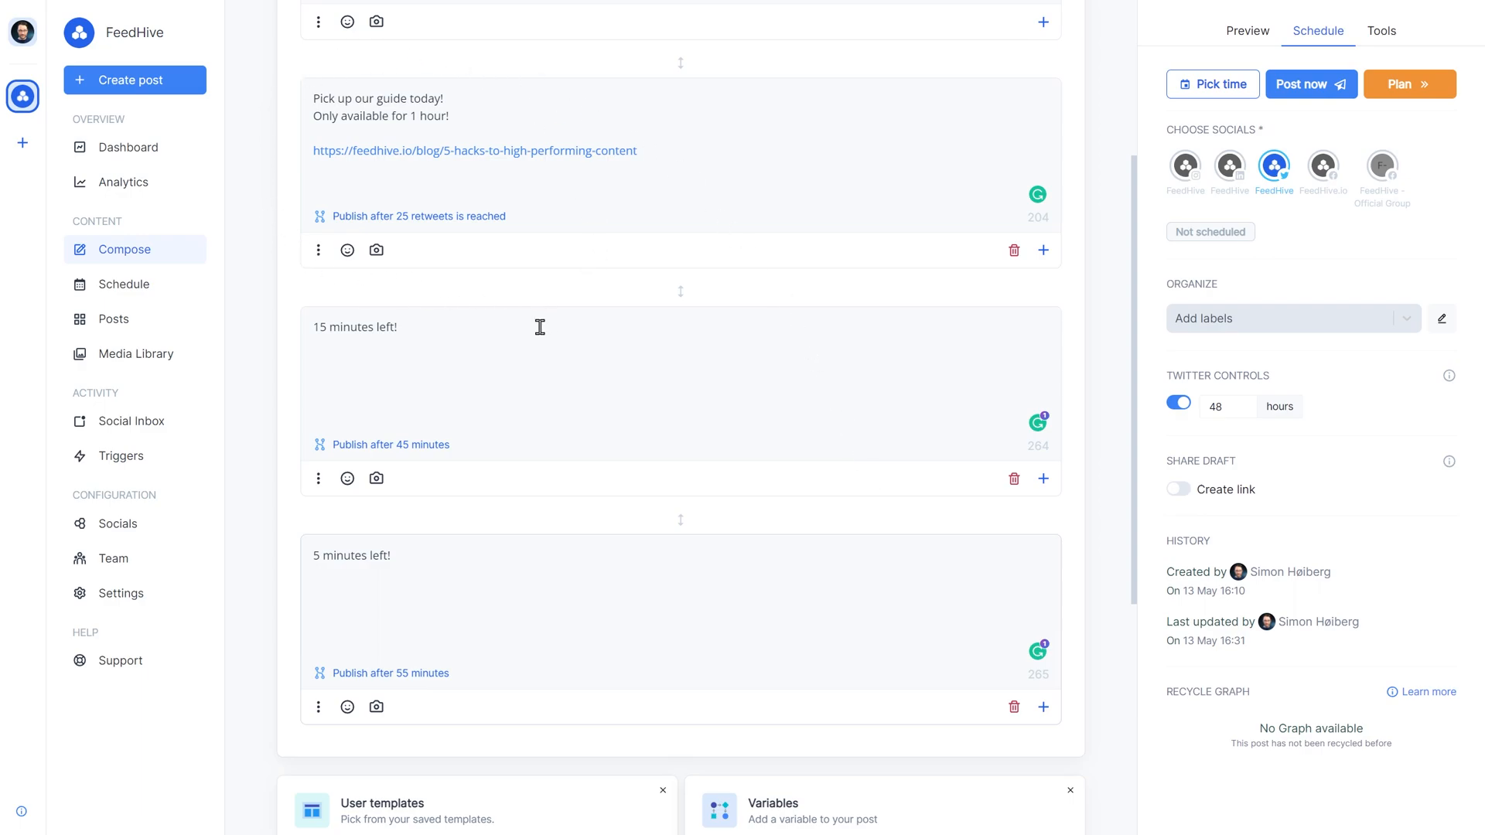
mouse_move(404, 517)
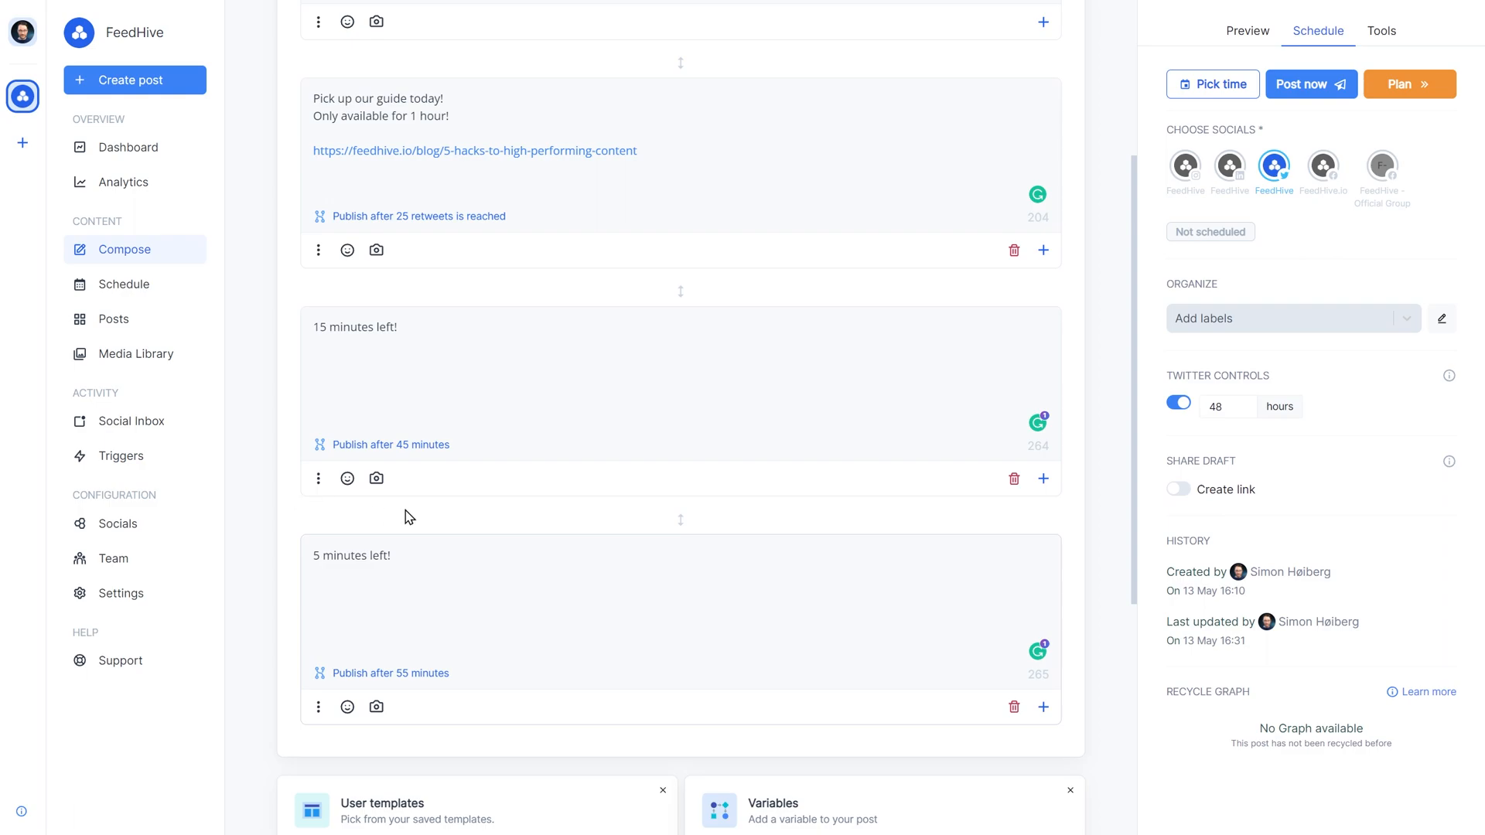
mouse_move(557, 427)
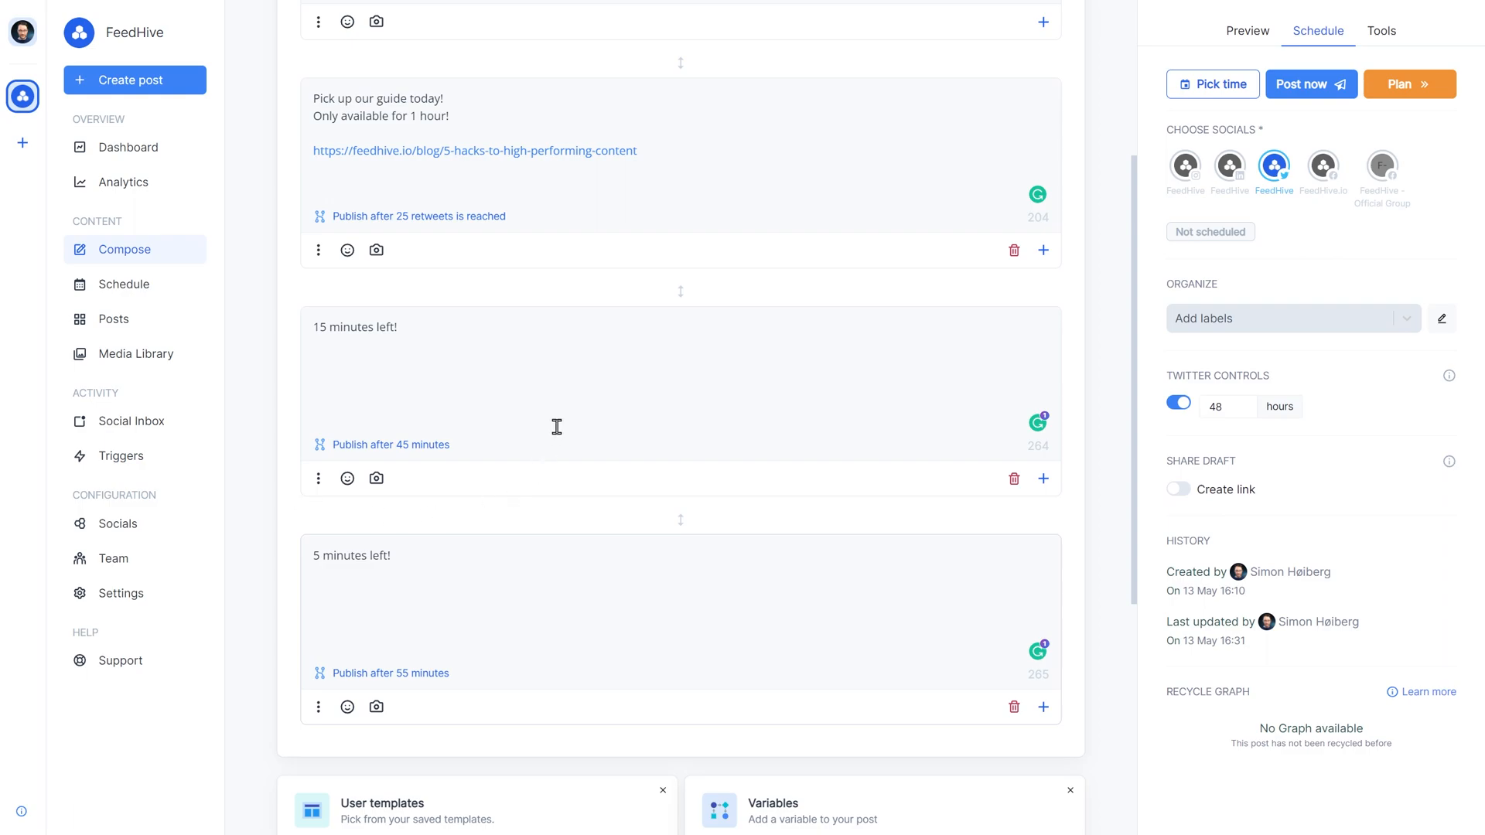